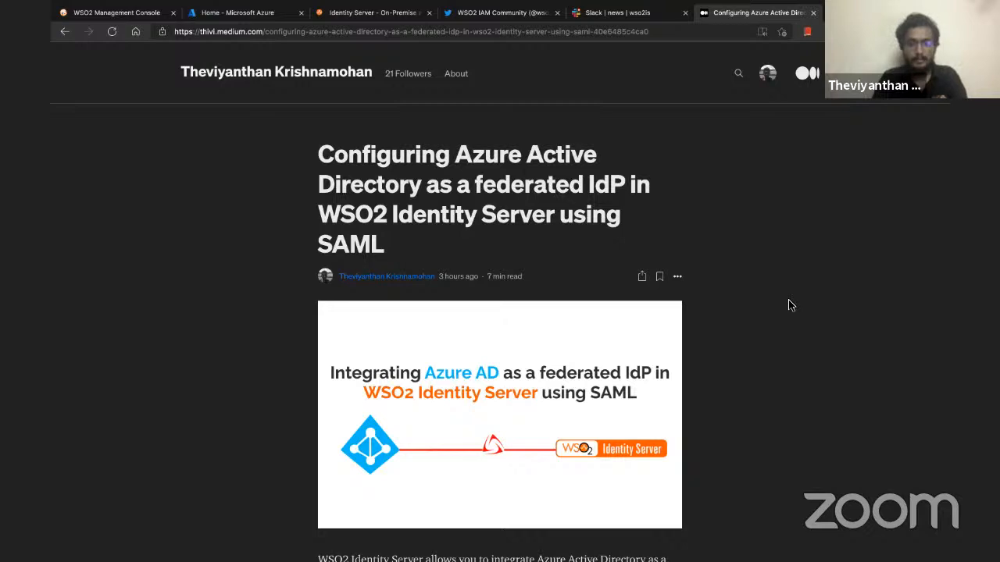
pyautogui.moveTo(559, 235)
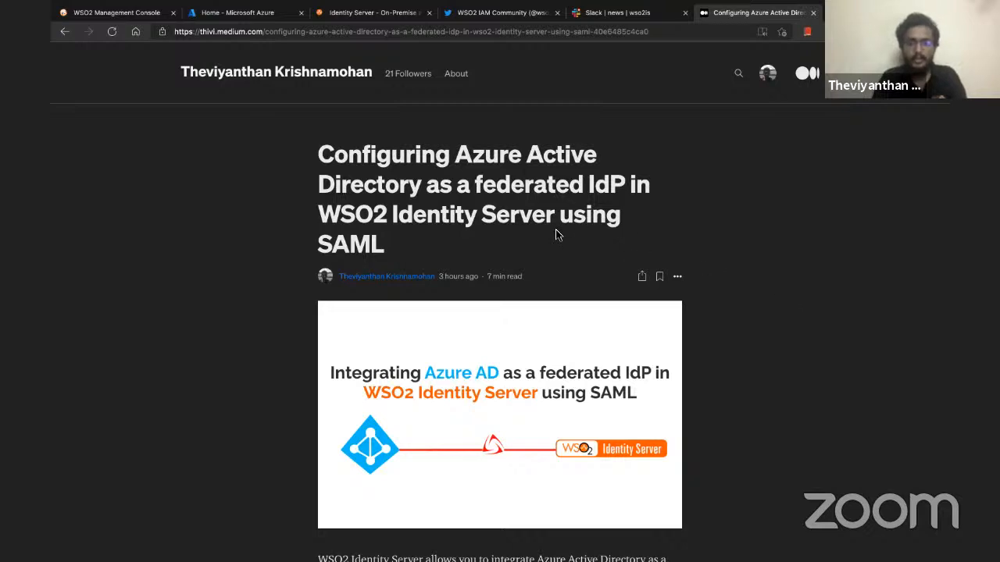
# Bring up the WSO2 Identity Server 5.11.0 download panel via Try It Now.
pyautogui.scroll(-3)
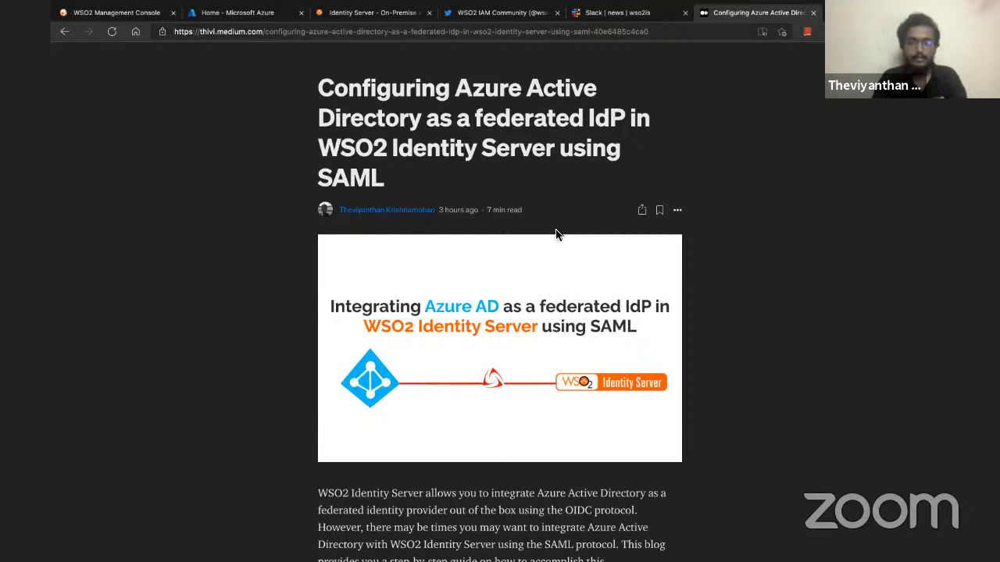
pyautogui.scroll(-3)
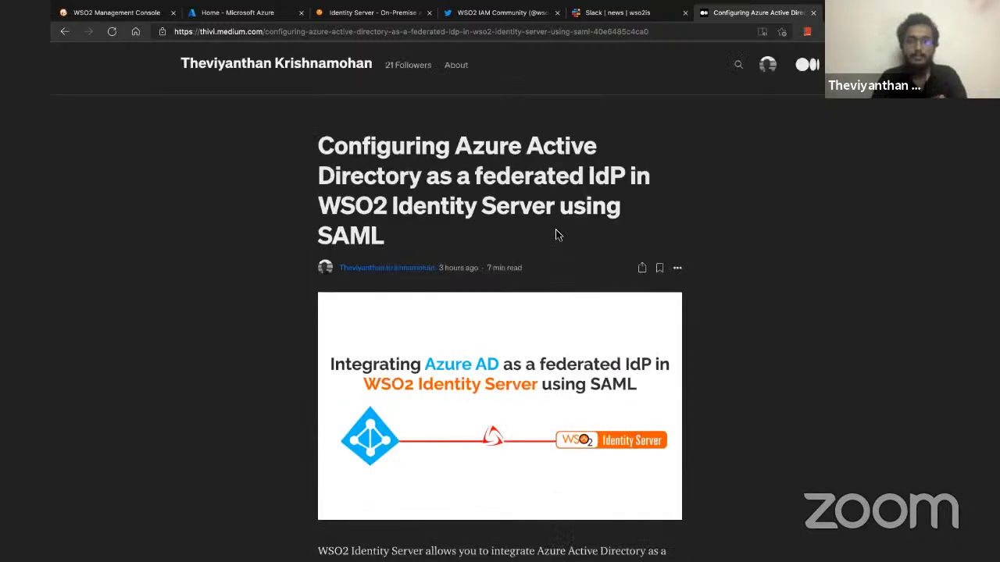
pyautogui.scroll(-3)
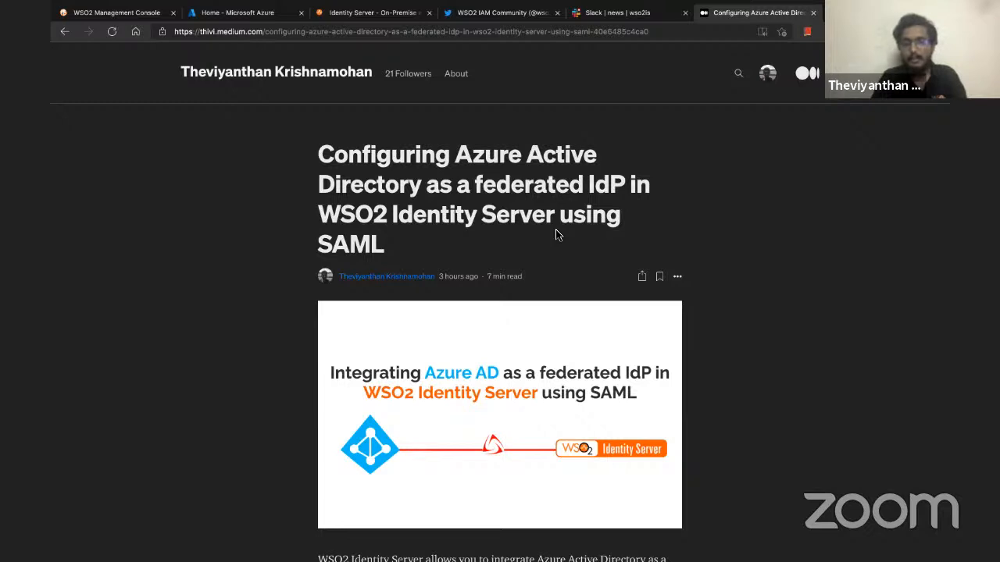
pyautogui.click(372, 12)
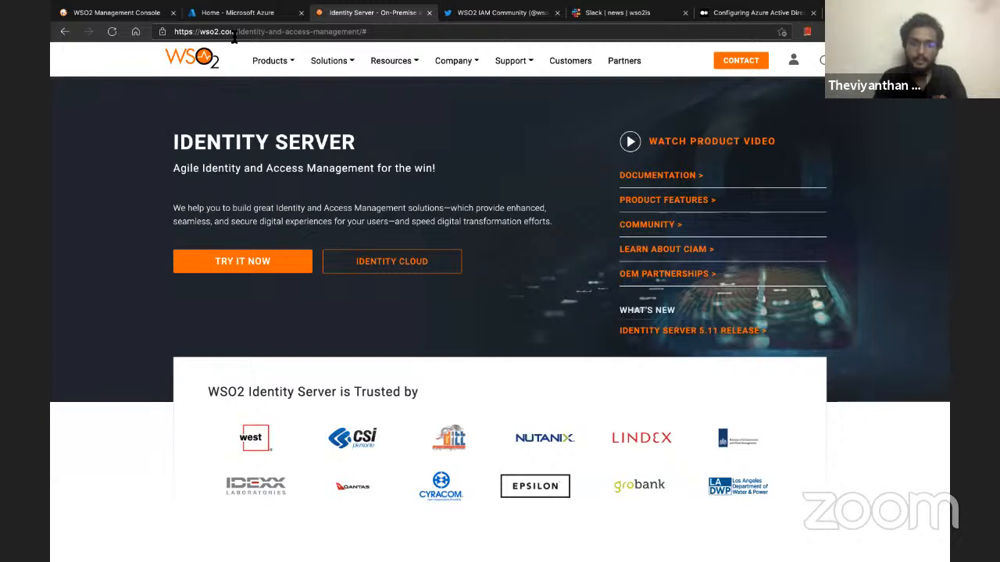
pyautogui.click(242, 261)
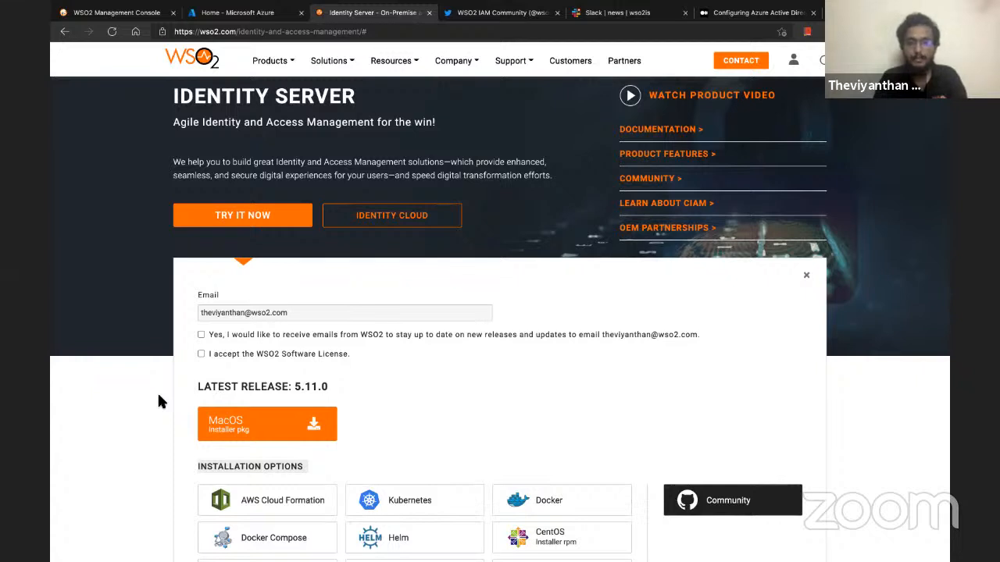
pyautogui.moveTo(164, 396)
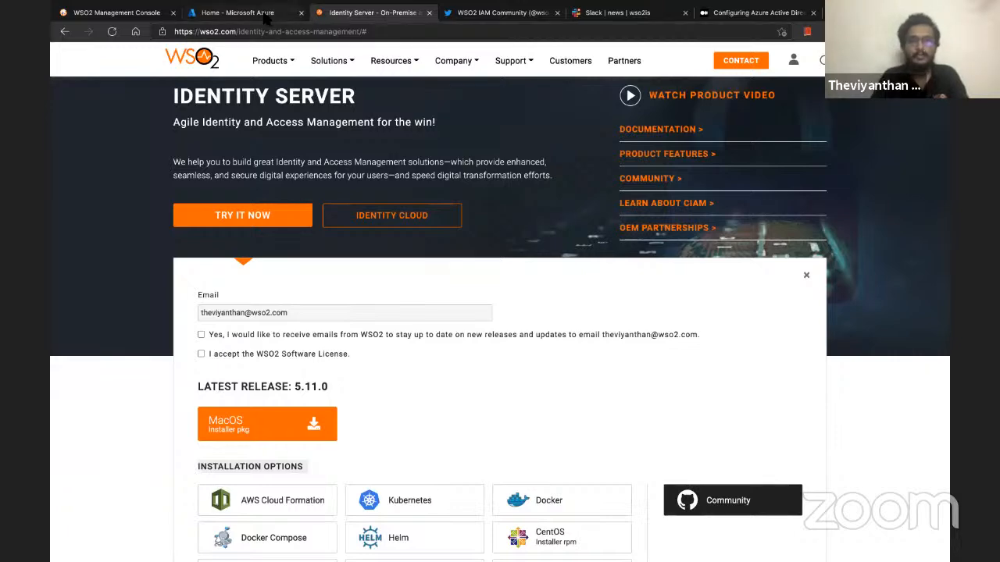
# Go to Azure Active Directory Enterprise applications and start adding a new application.
pyautogui.click(242, 12)
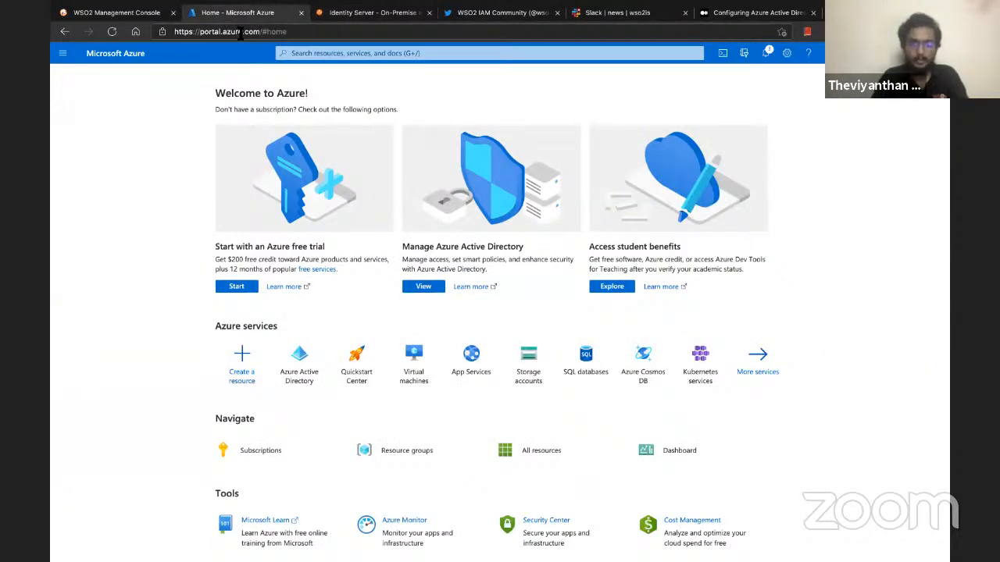
pyautogui.moveTo(179, 89)
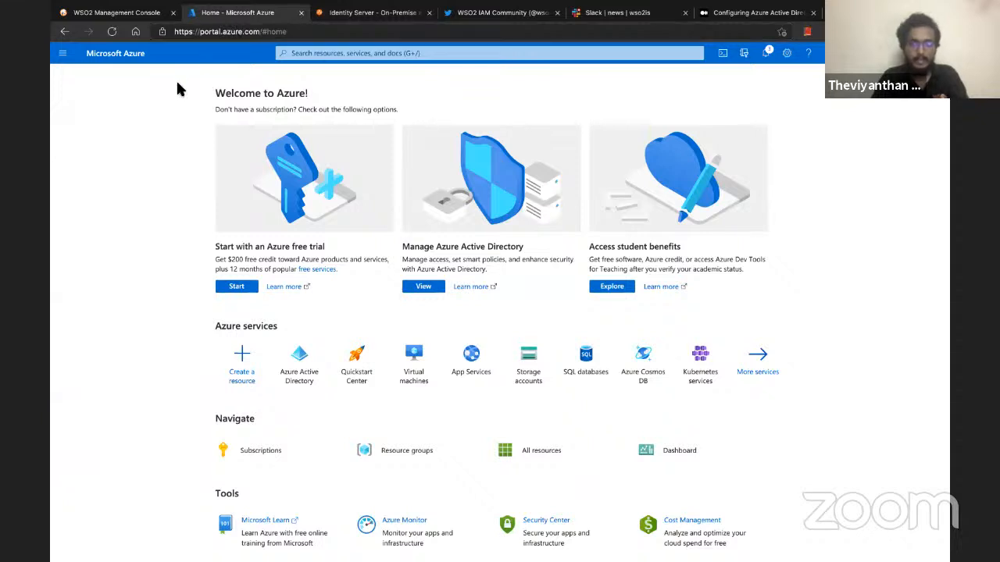
pyautogui.click(63, 53)
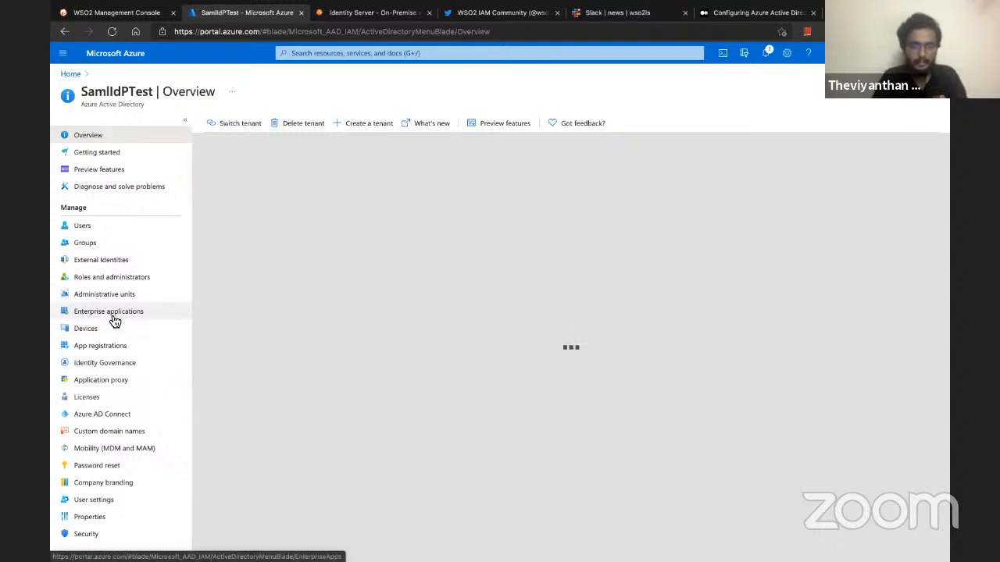
pyautogui.click(110, 311)
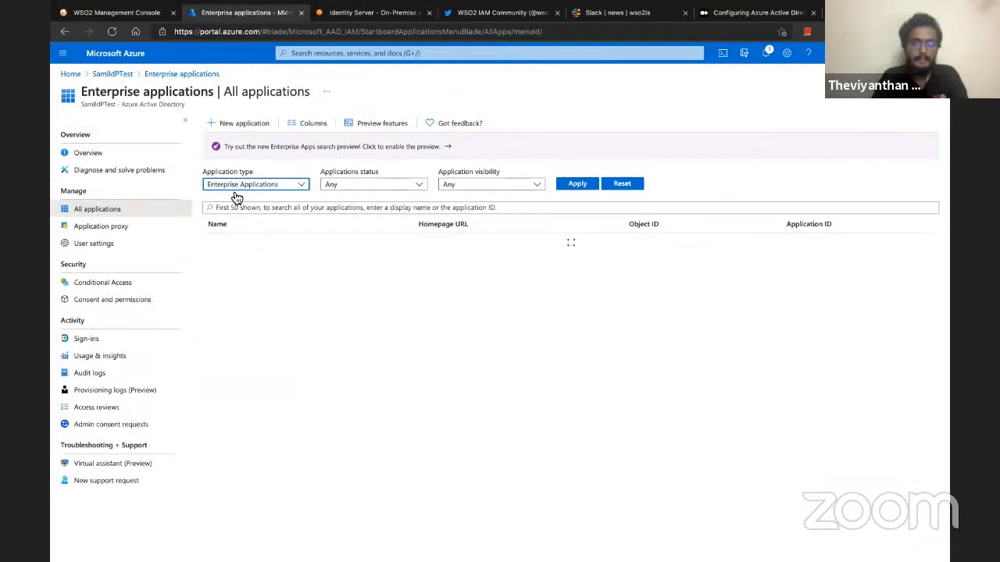
pyautogui.click(244, 122)
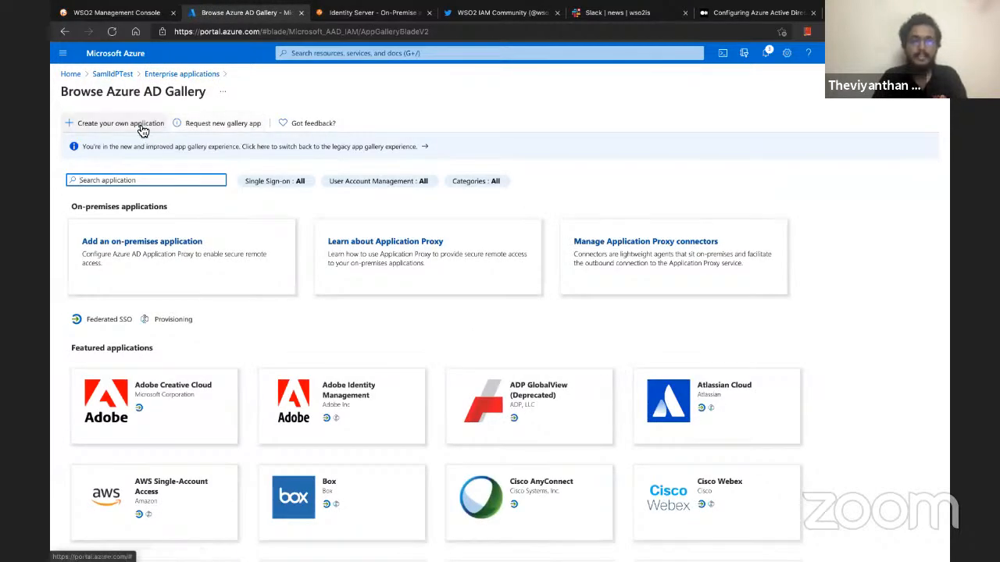
# Create a non-gallery enterprise application named 'WSO2 IdP'.
pyautogui.click(116, 122)
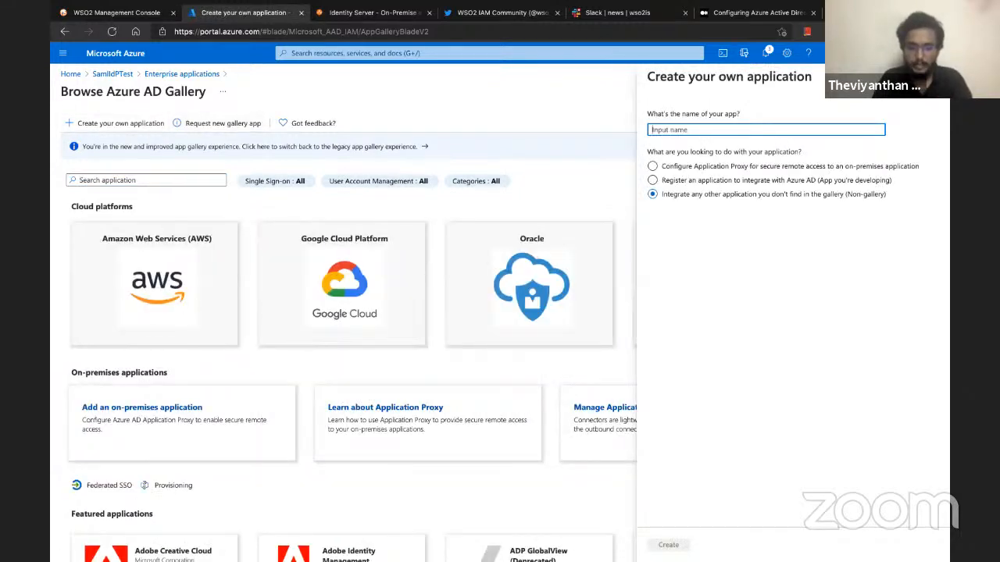
pyautogui.write('WSO2 IdP')
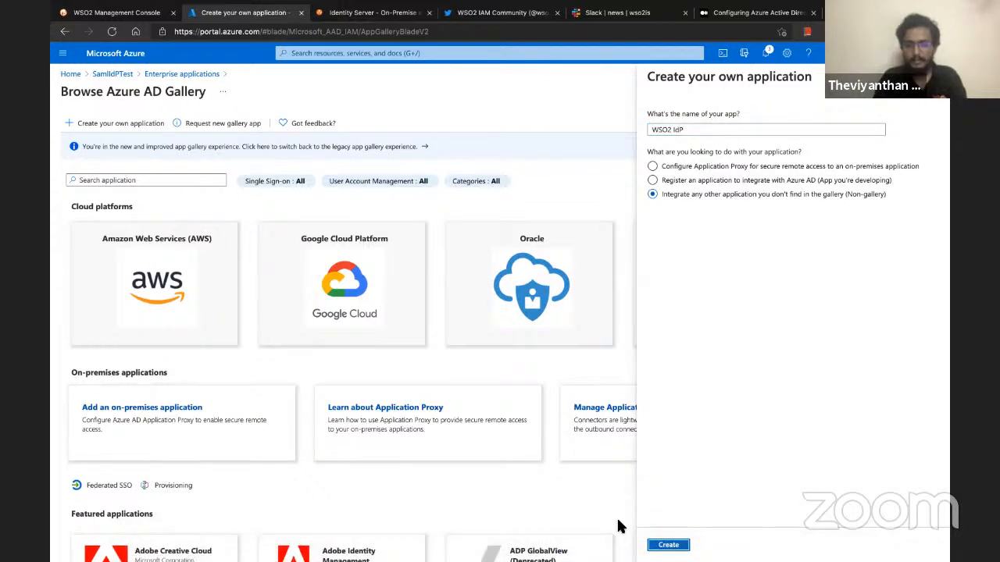
pyautogui.click(669, 543)
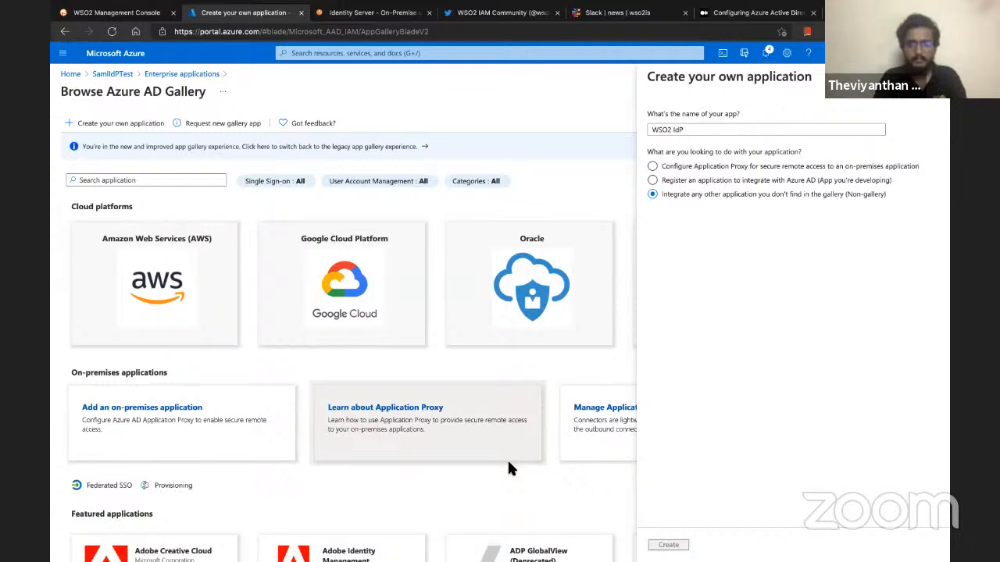
pyautogui.click(668, 544)
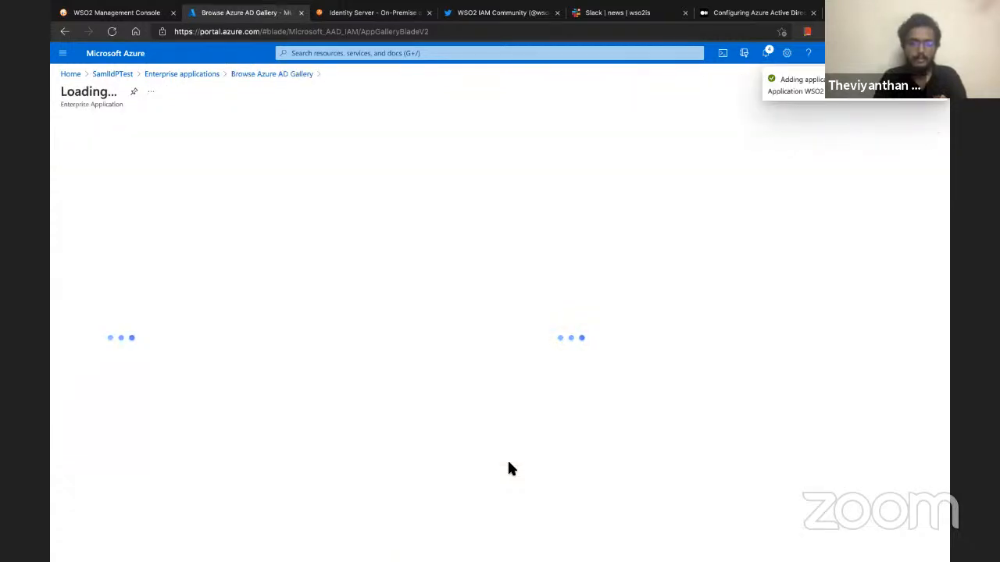
pyautogui.moveTo(484, 415)
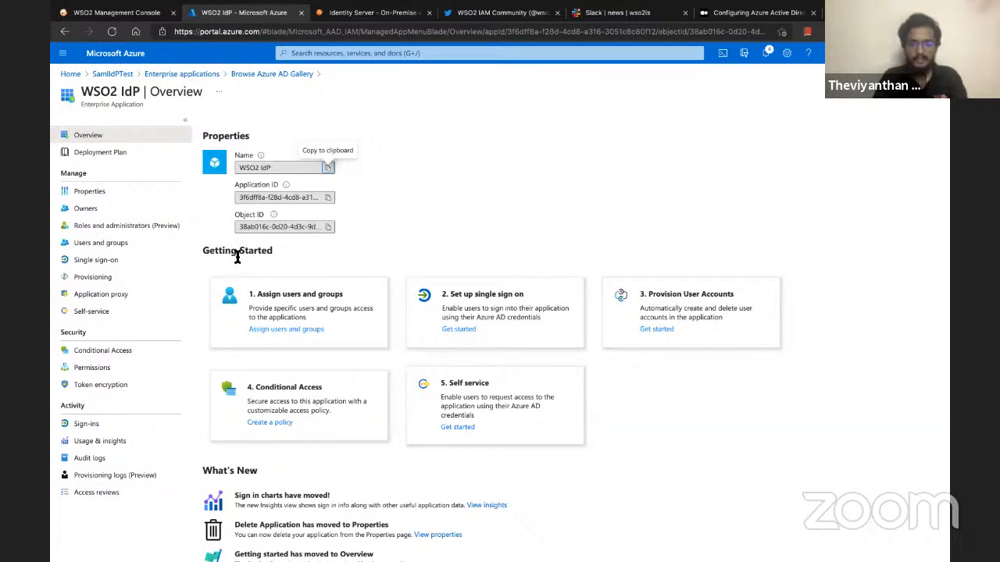
pyautogui.moveTo(506, 309)
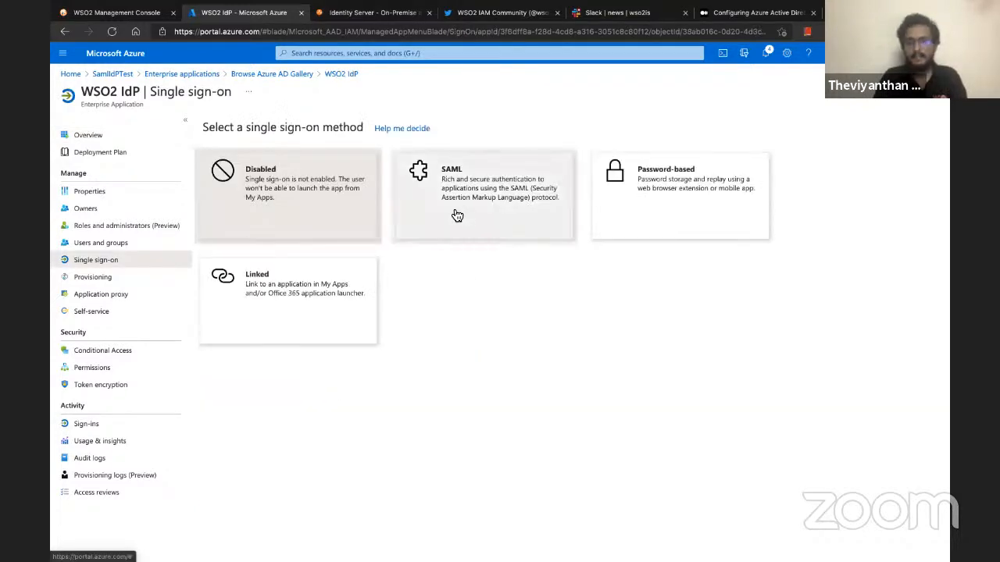
# Choose SAML as the single sign-on method for WSO2 IdP.
pyautogui.click(482, 195)
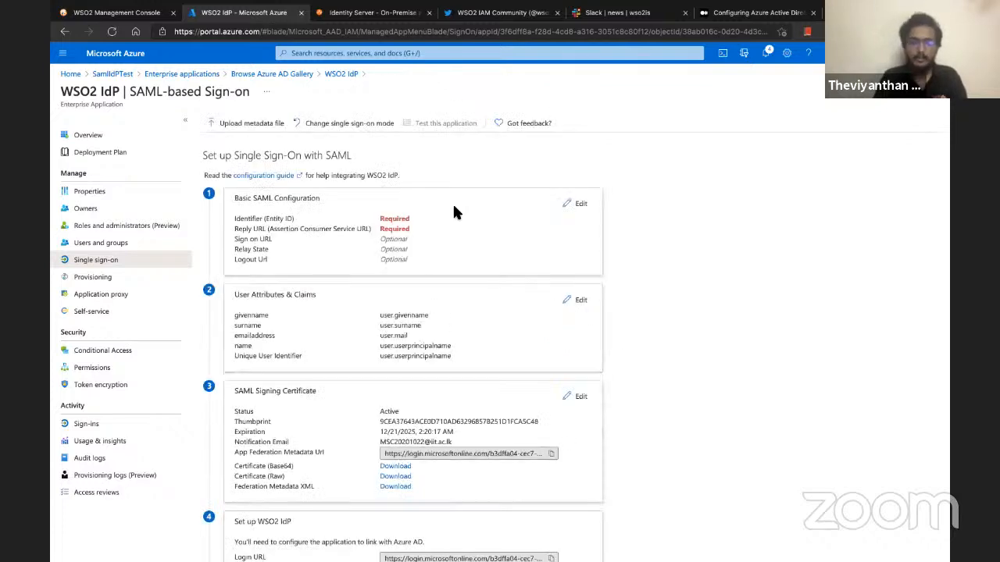
pyautogui.moveTo(306, 243)
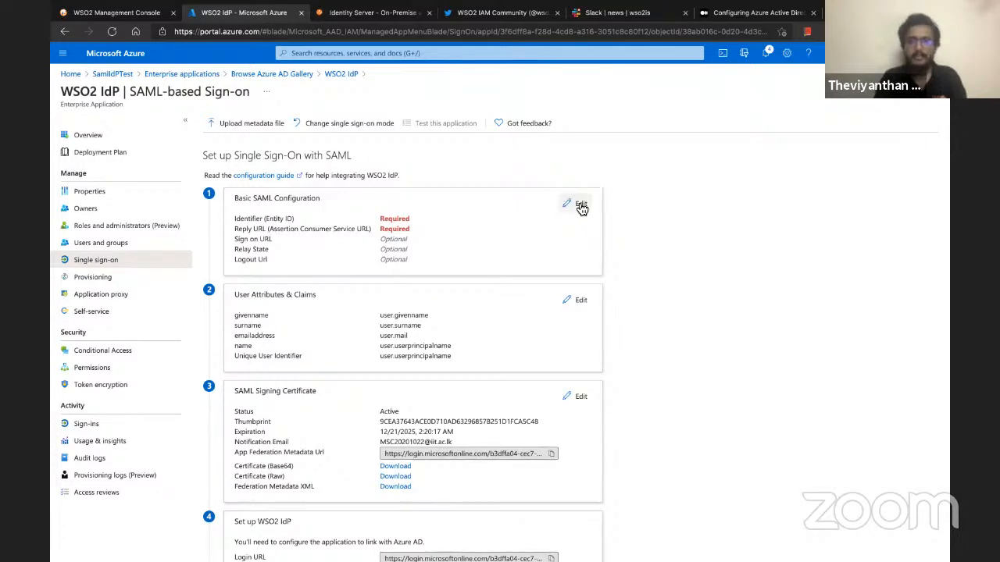
pyautogui.click(581, 206)
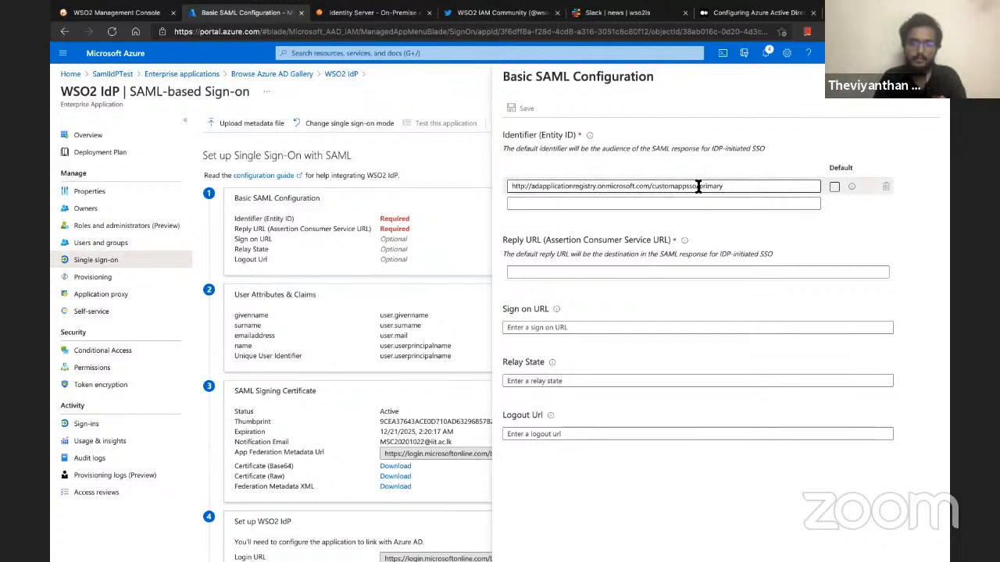
pyautogui.doubleClick(709, 185)
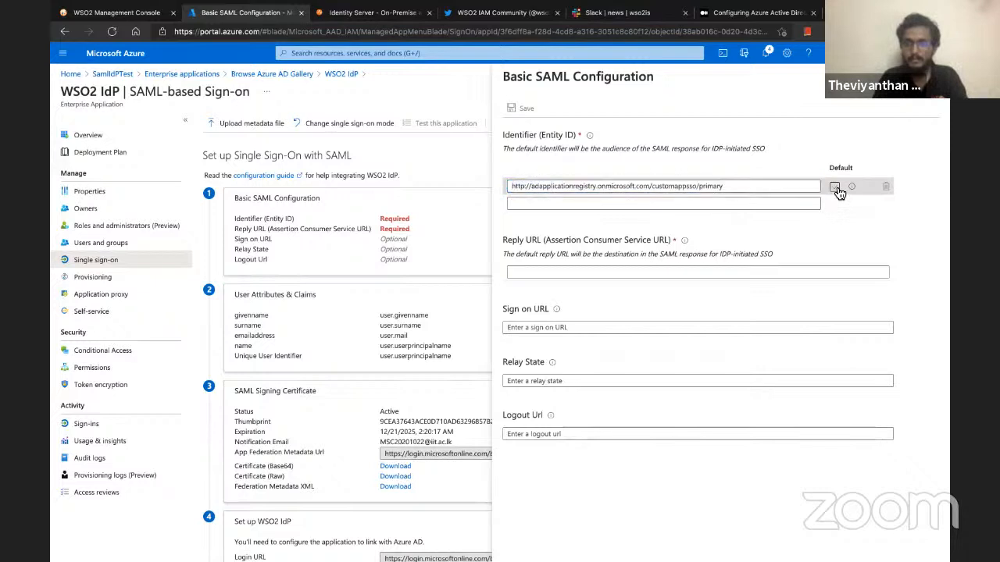
pyautogui.click(696, 272)
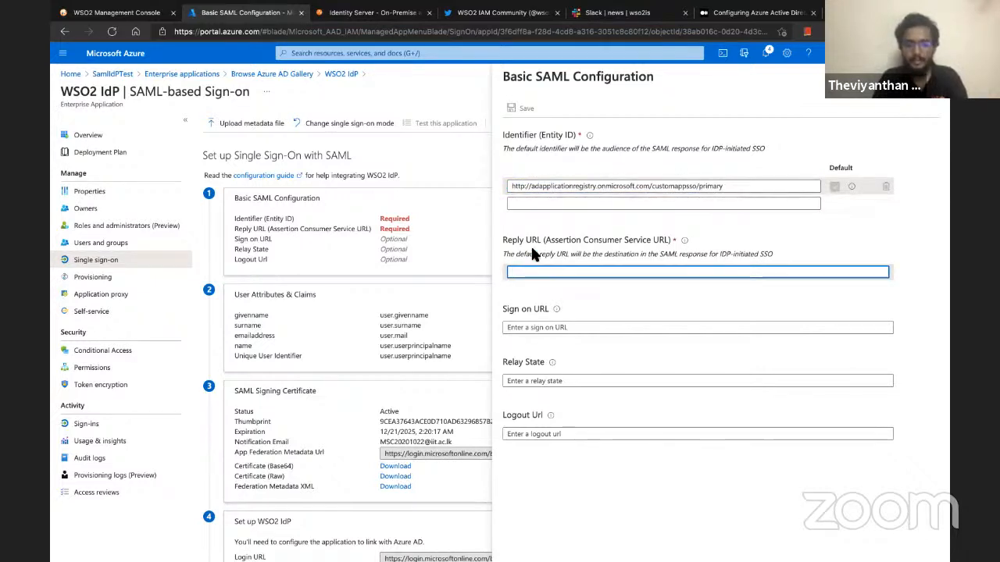
pyautogui.write('https://localhost:9443/commonauth')
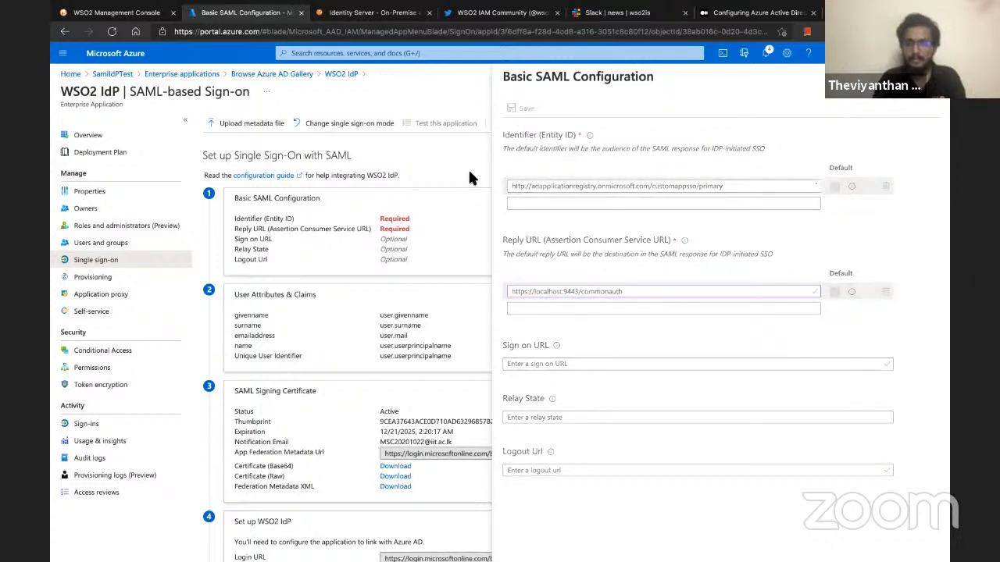
pyautogui.click(525, 107)
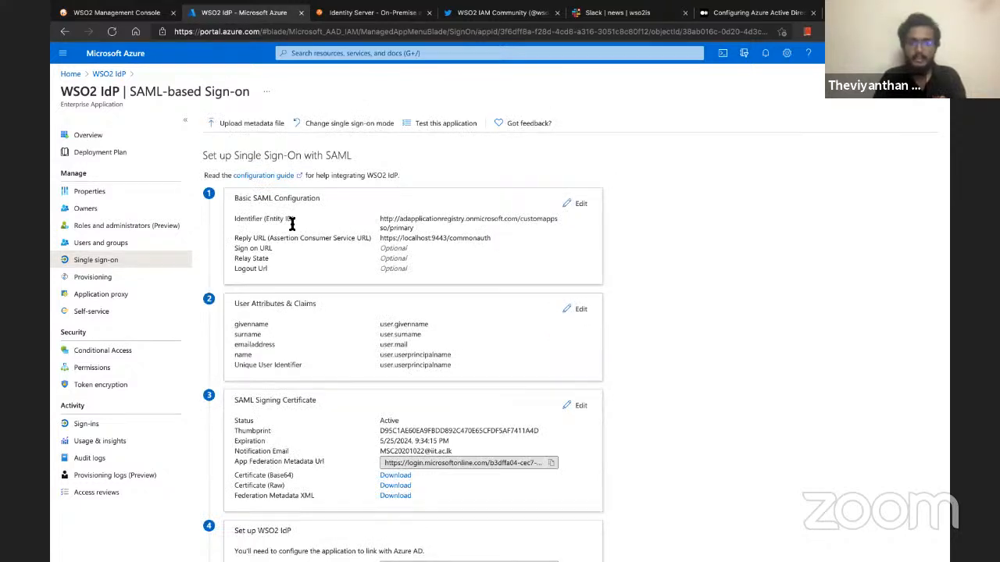
pyautogui.moveTo(303, 269)
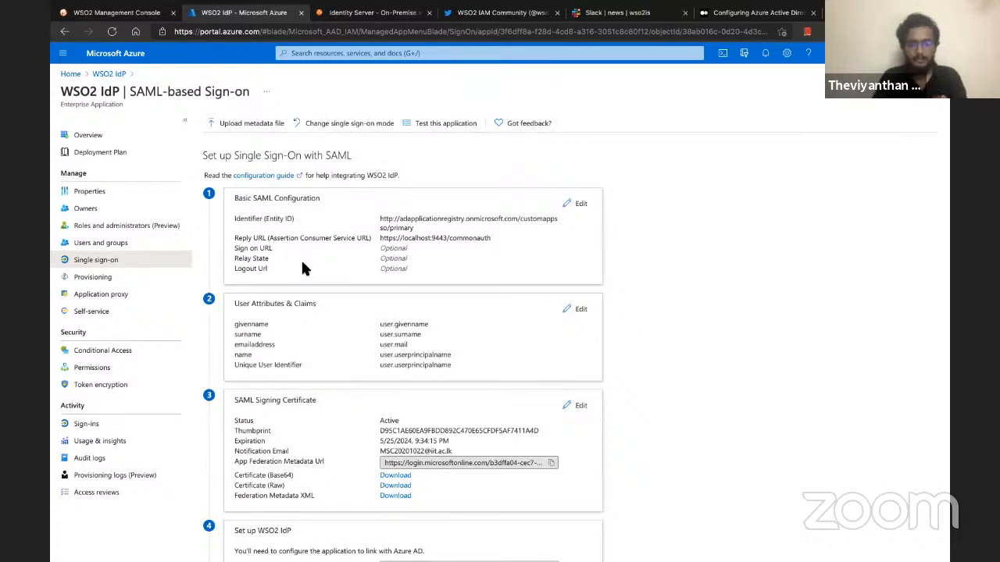
# Download the Federation Metadata XML from the SAML Signing Certificate section.
pyautogui.scroll(-3)
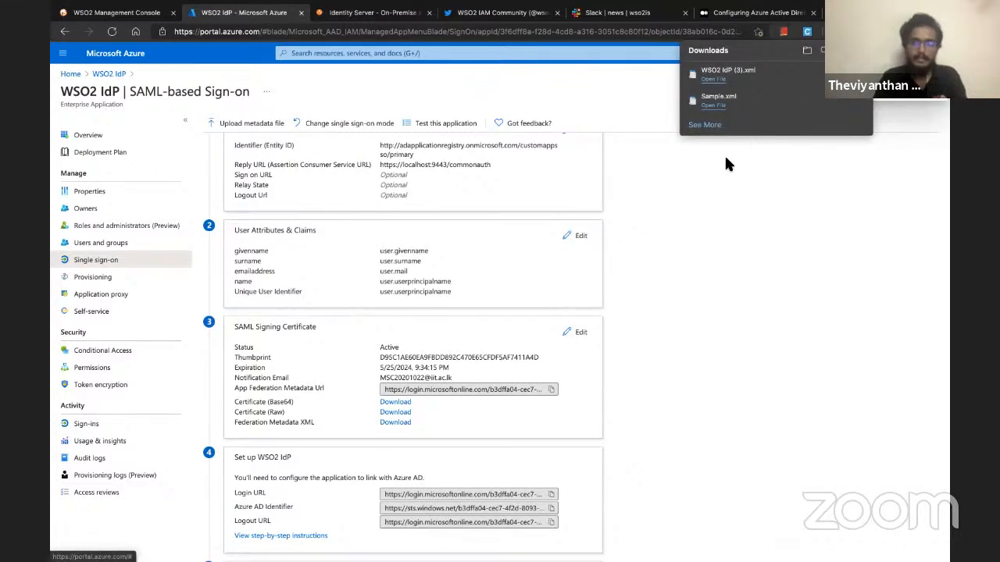
pyautogui.moveTo(233, 326)
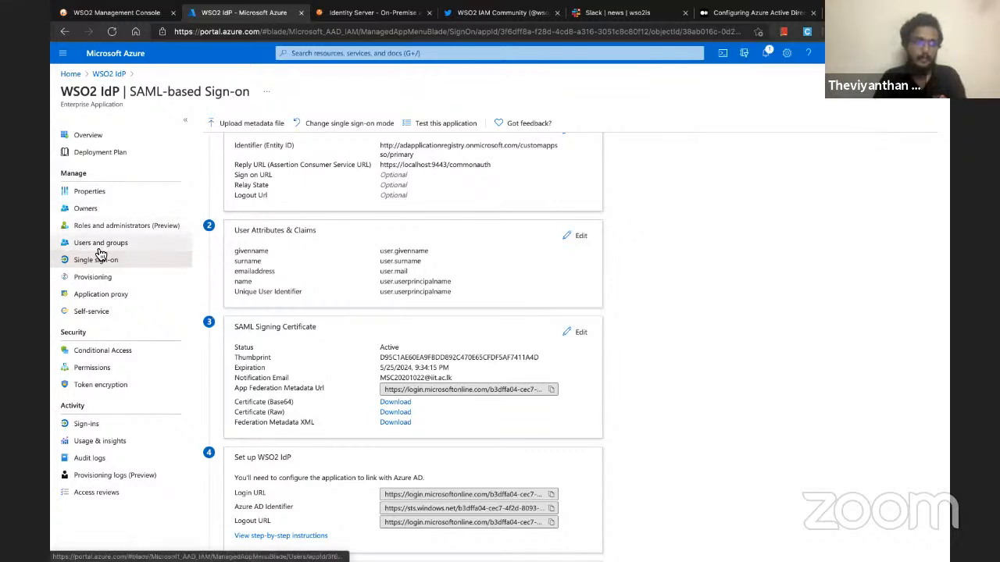
# Assign user Thivi to the WSO2 IdP application under Users and groups.
pyautogui.click(100, 242)
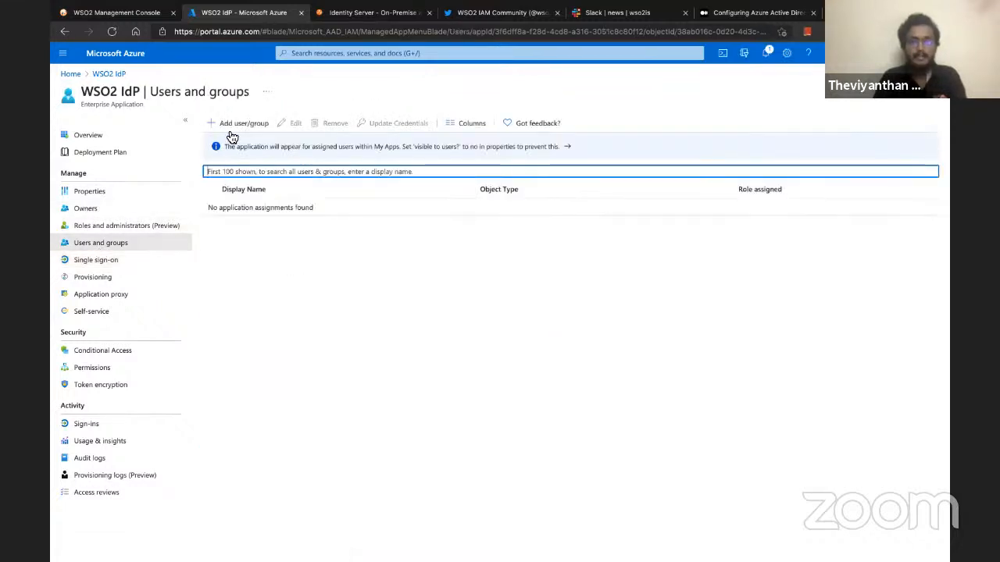
pyautogui.click(238, 122)
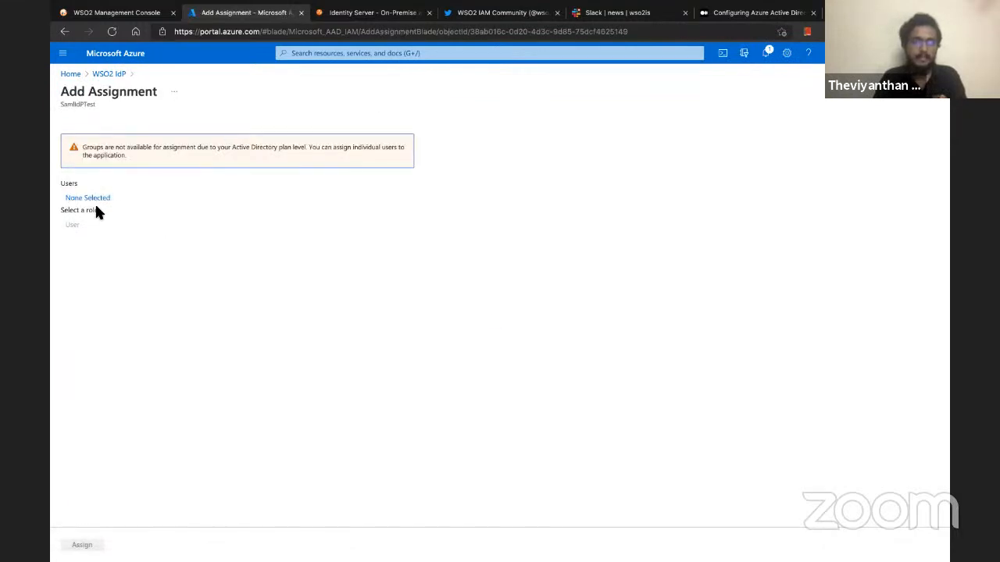
pyautogui.click(87, 197)
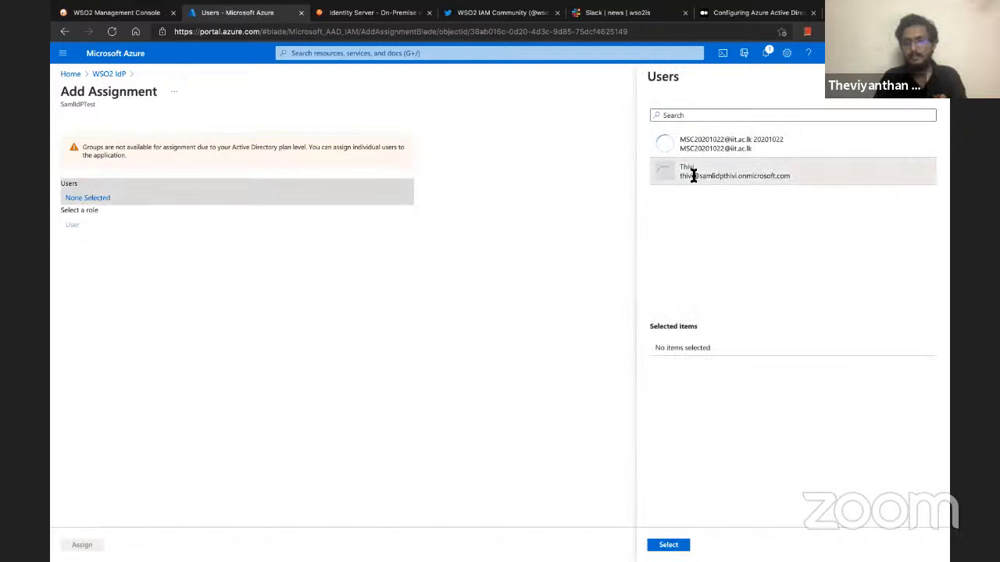
pyautogui.click(735, 170)
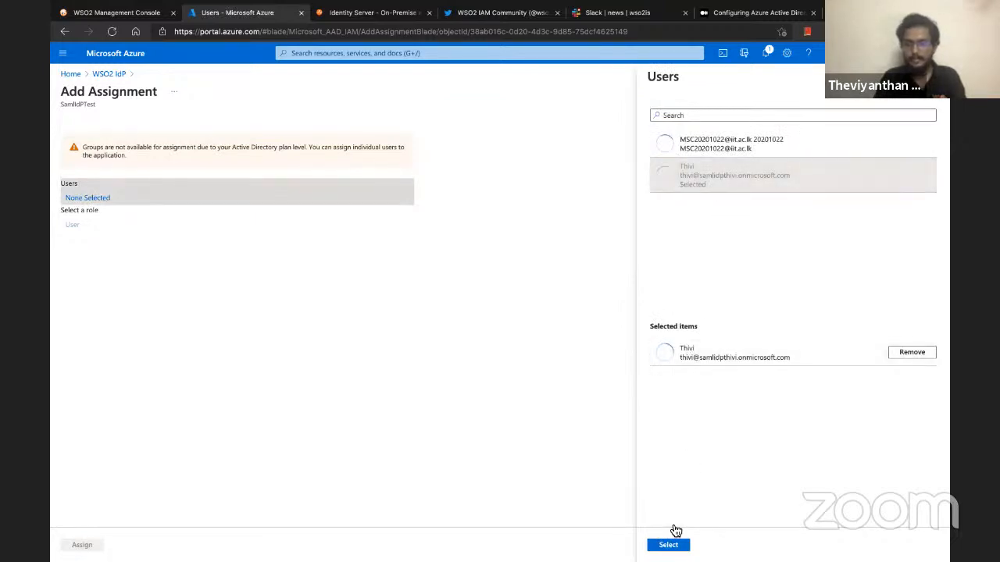
pyautogui.click(669, 543)
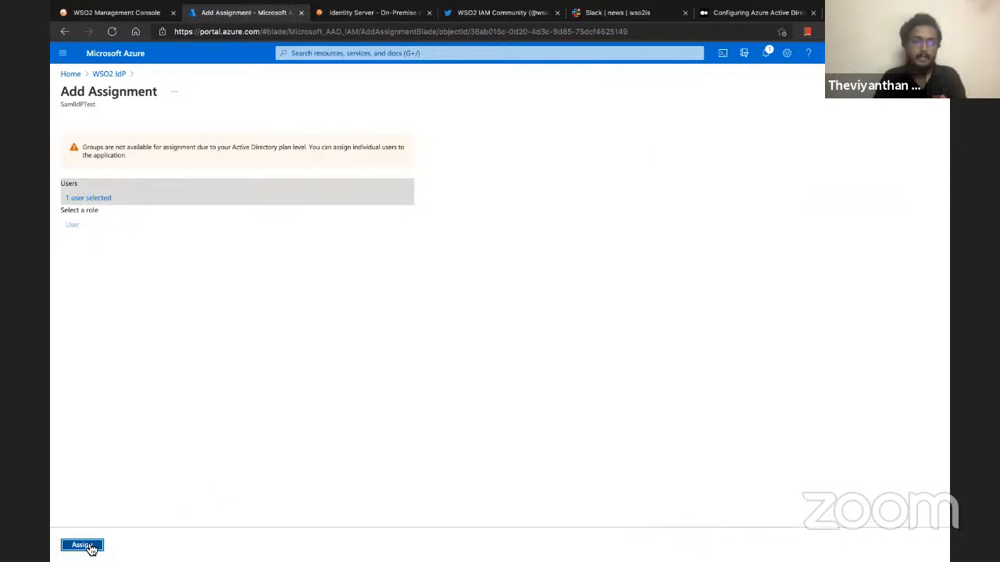
pyautogui.click(81, 544)
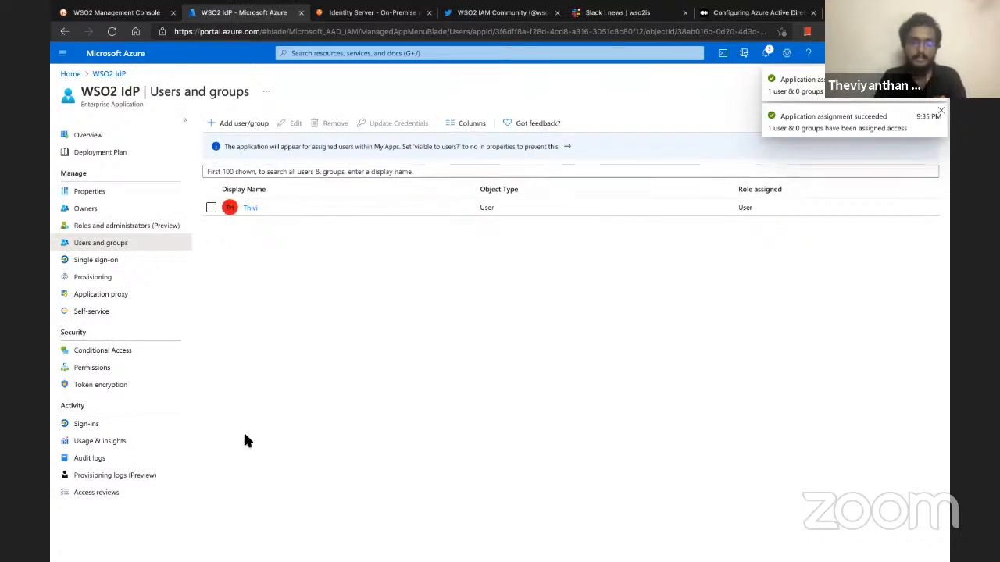
pyautogui.click(940, 109)
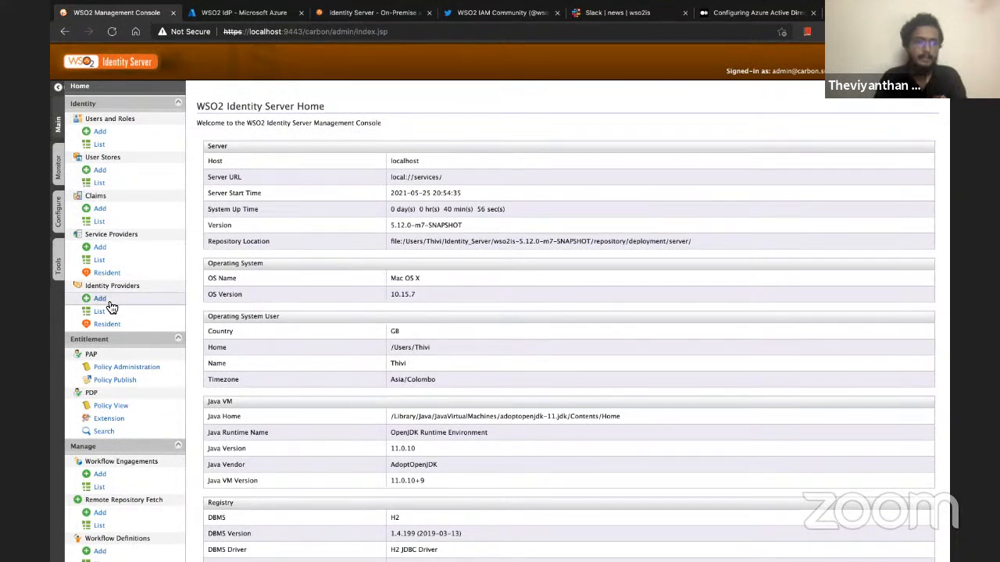
# Add a new identity provider named 'Azure AD IdP' and expand Federated Authenticators.
pyautogui.click(100, 298)
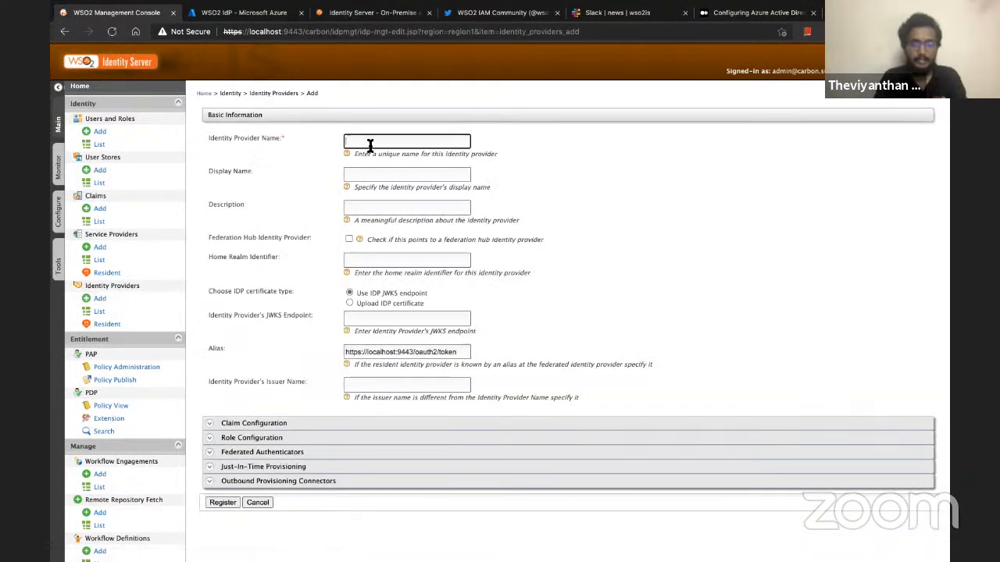
pyautogui.write('Azure AD IdP')
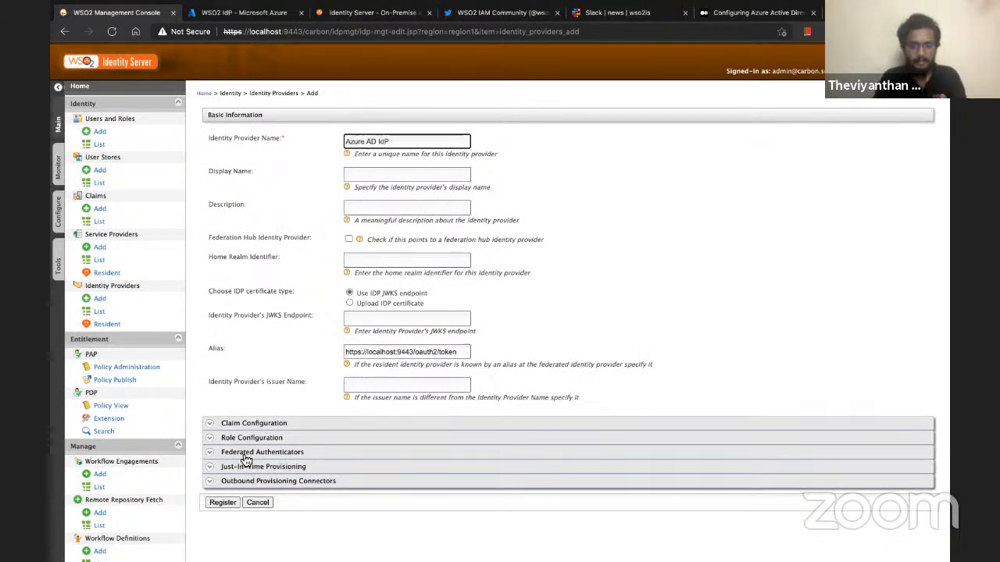
pyautogui.click(262, 453)
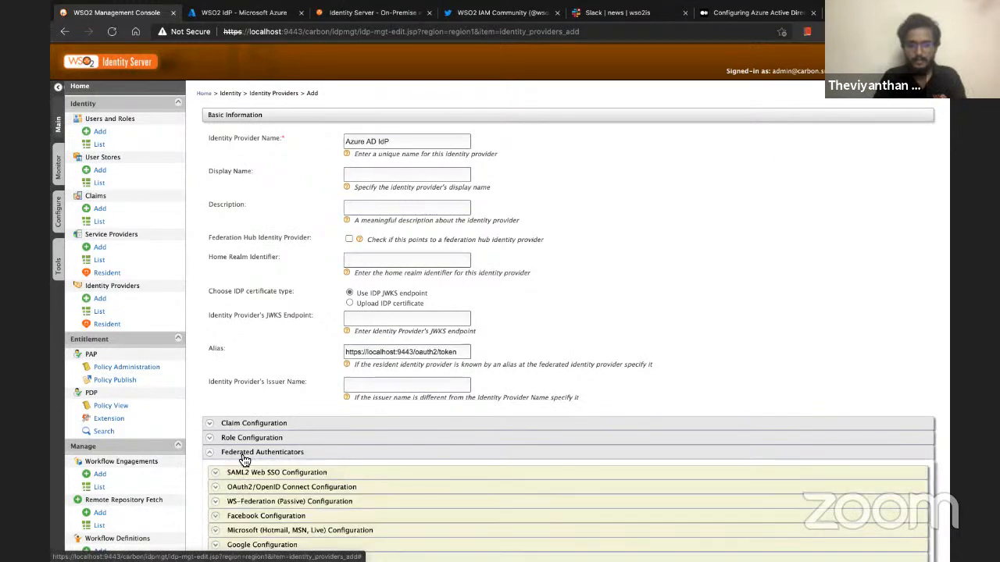
pyautogui.scroll(-3)
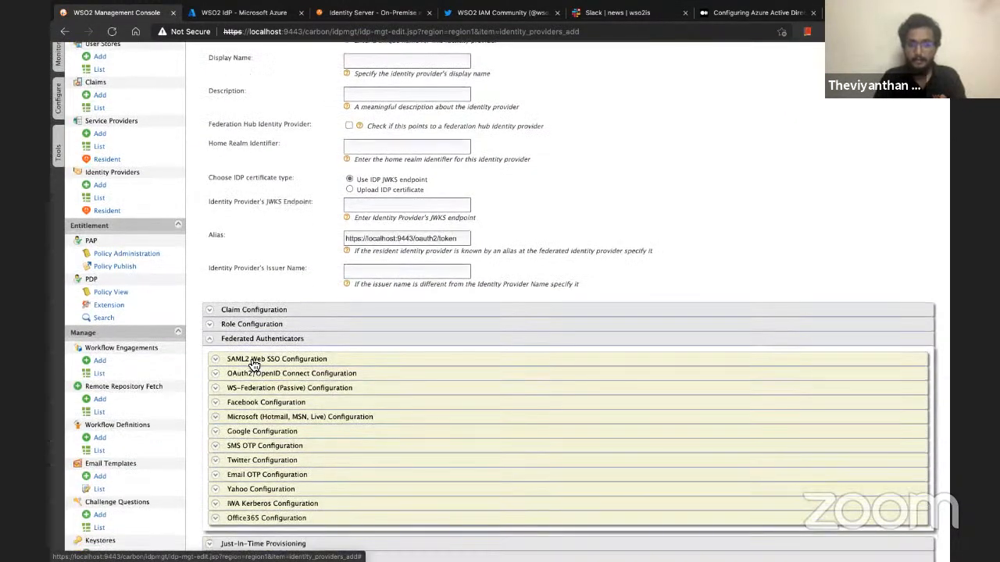
# Enable SAML2 Web SSO with the onmicrosoft.com customappsso entity ID and choose Metadata File Configuration.
pyautogui.click(275, 357)
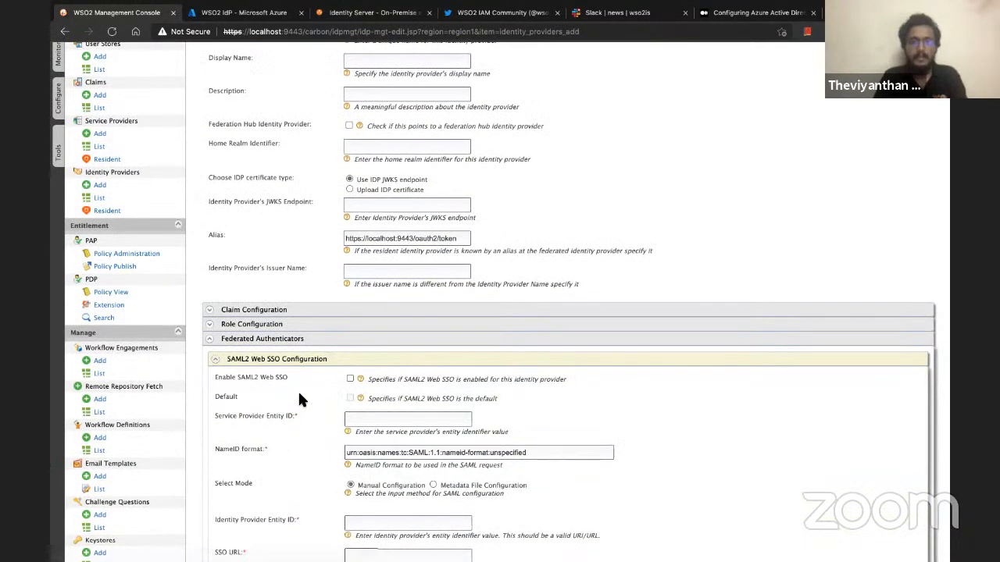
pyautogui.scroll(-3)
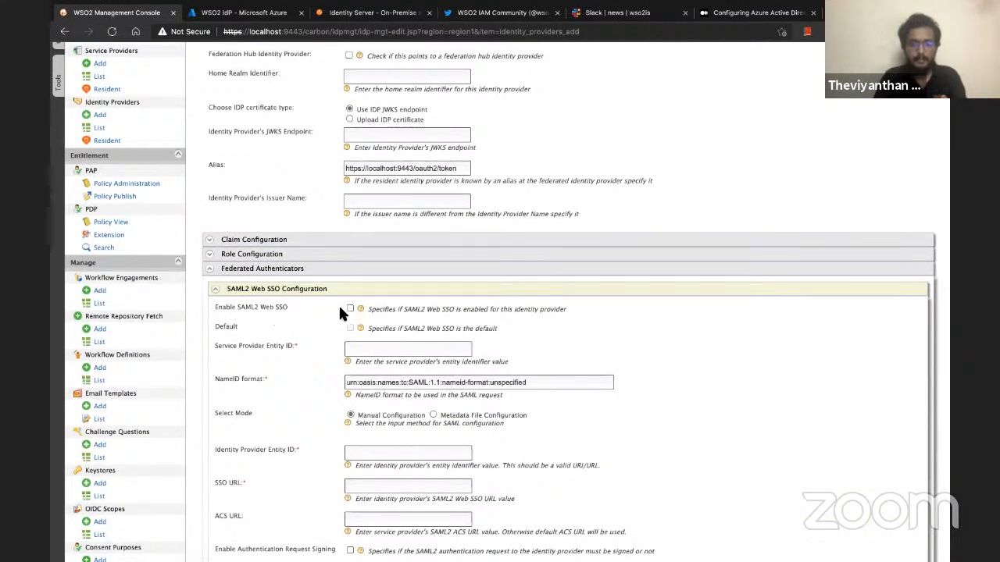
pyautogui.click(350, 309)
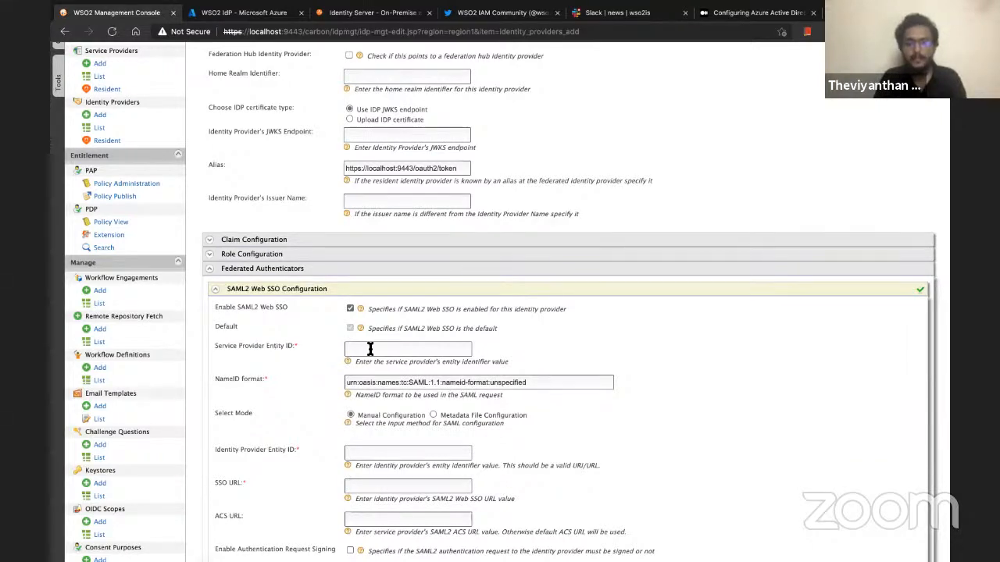
pyautogui.write('nmicrosoft.com/customappsso/primary')
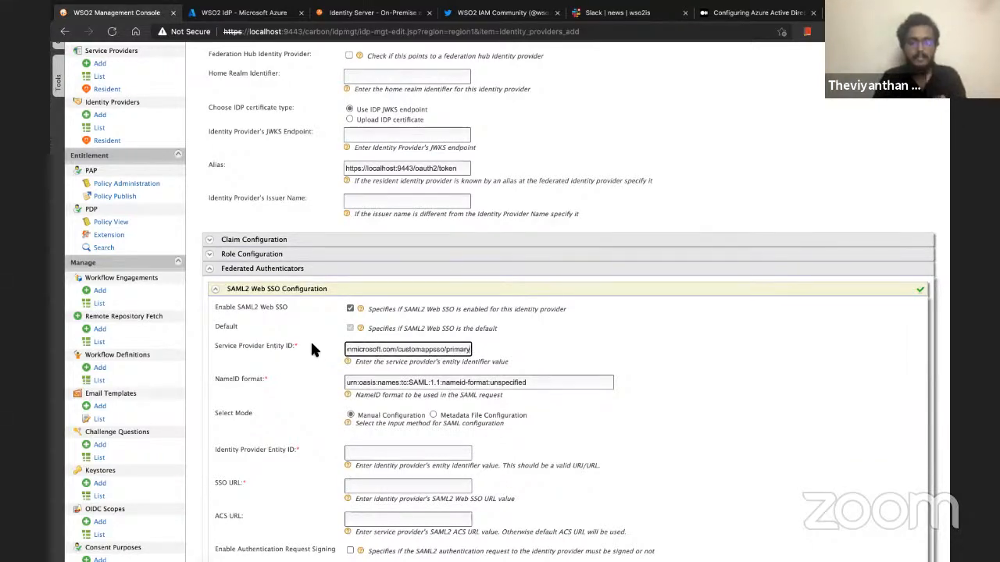
pyautogui.moveTo(280, 358)
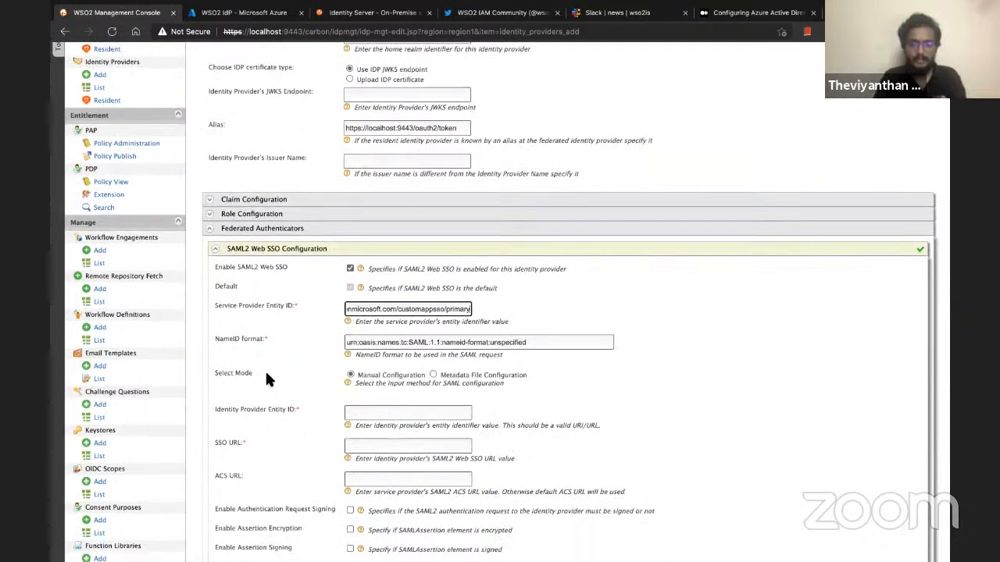
pyautogui.click(434, 375)
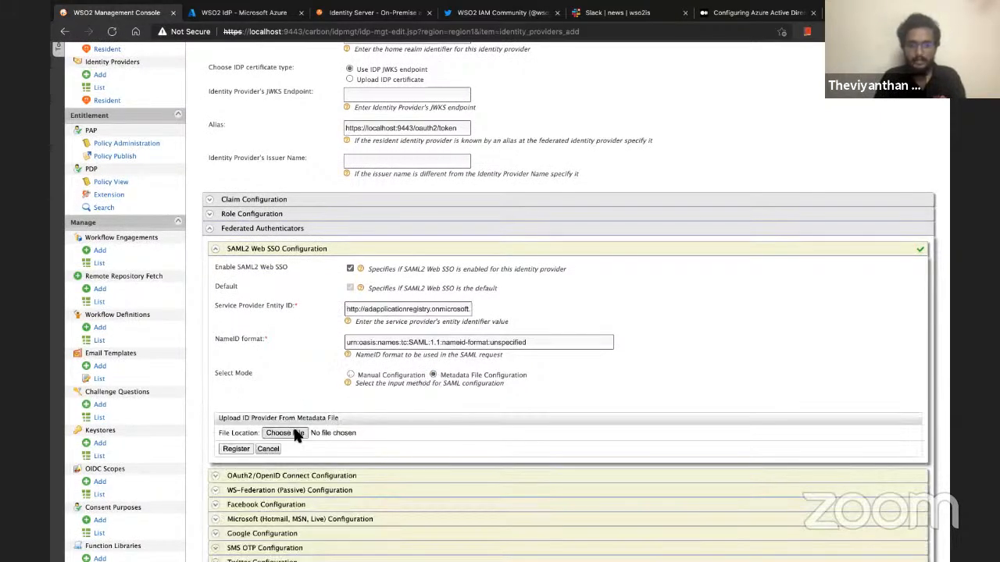
# Load the downloaded WSO2 IdP metadata XML, set it as default, and register Azure AD IdP.
pyautogui.click(285, 432)
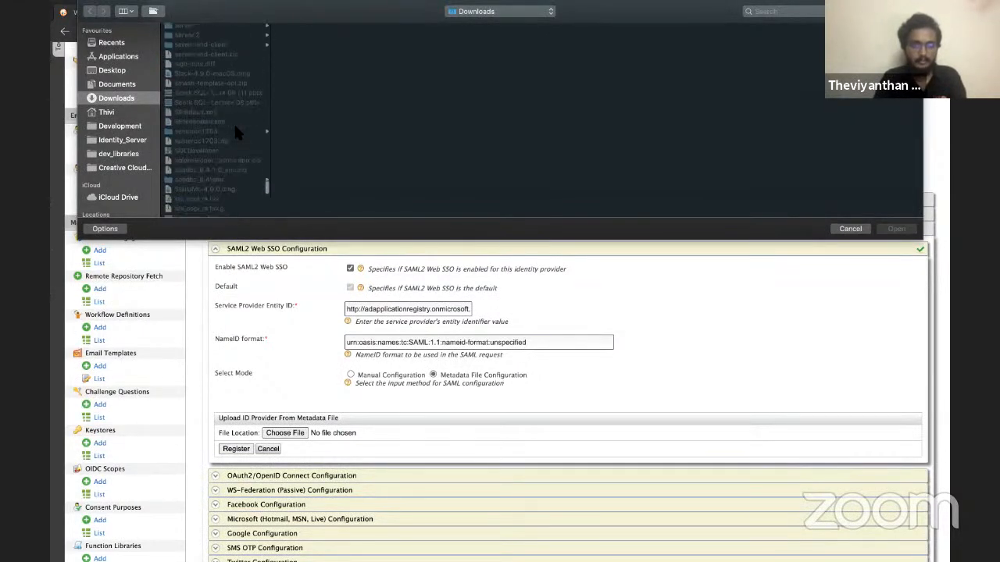
pyautogui.scroll(-3)
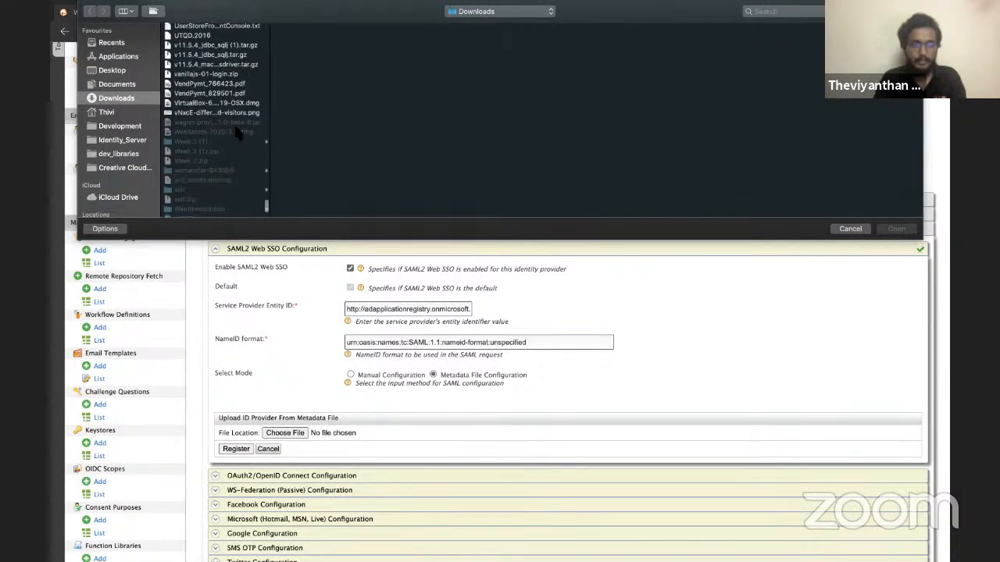
pyautogui.click(203, 145)
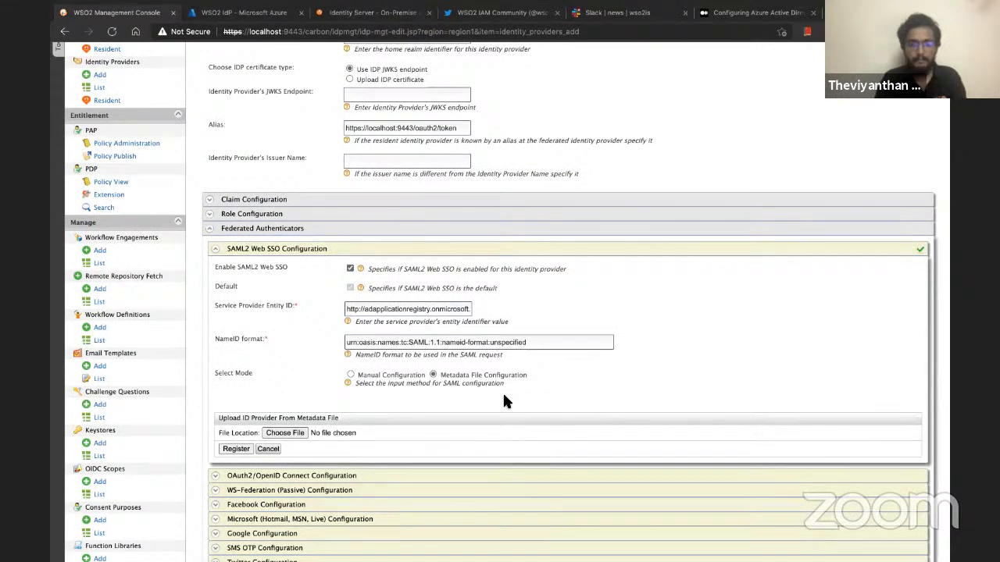
pyautogui.click(236, 449)
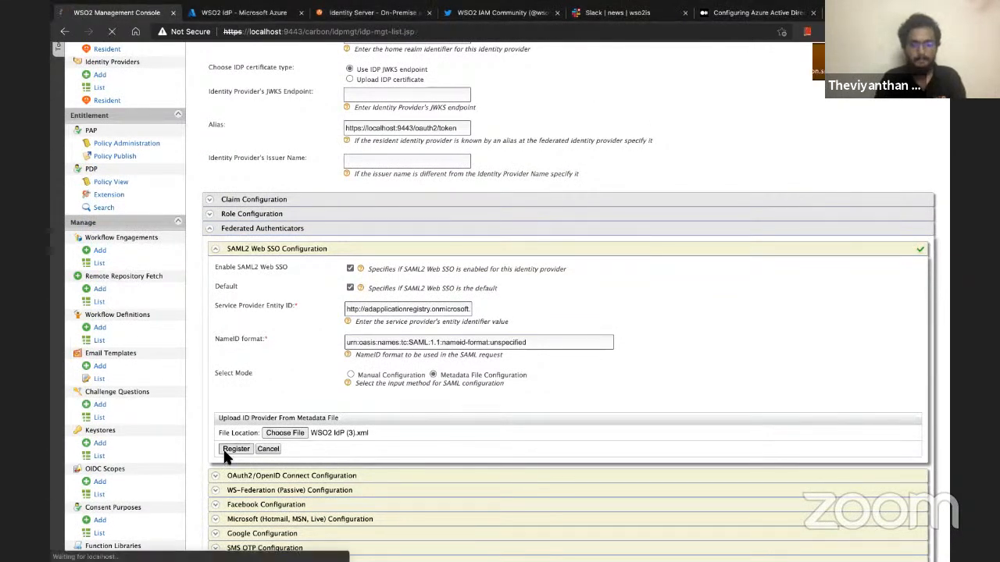
pyautogui.click(236, 448)
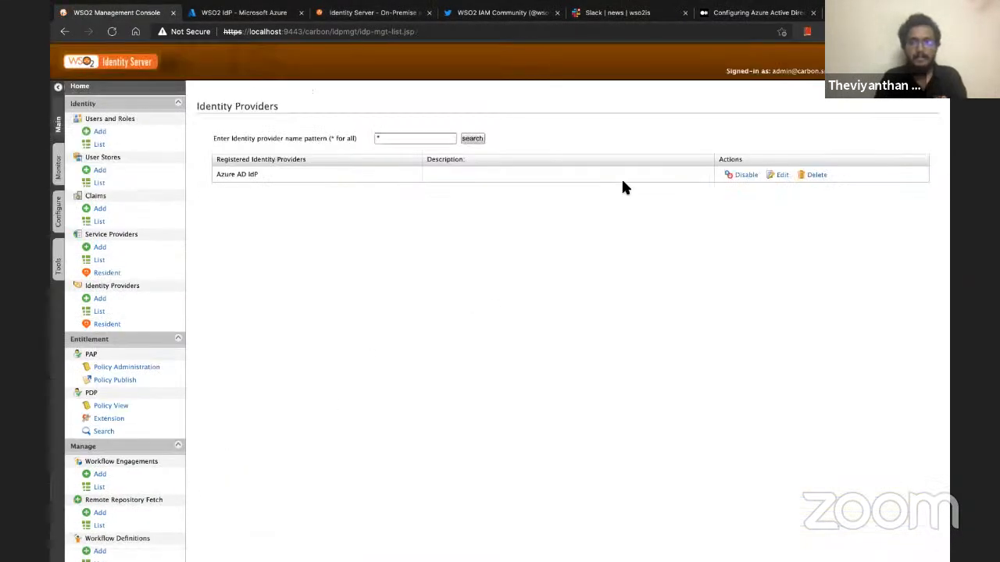
# Reach the SAML2 Web SSO configuration fields of the Azure AD IdP's federated authenticators.
pyautogui.click(781, 175)
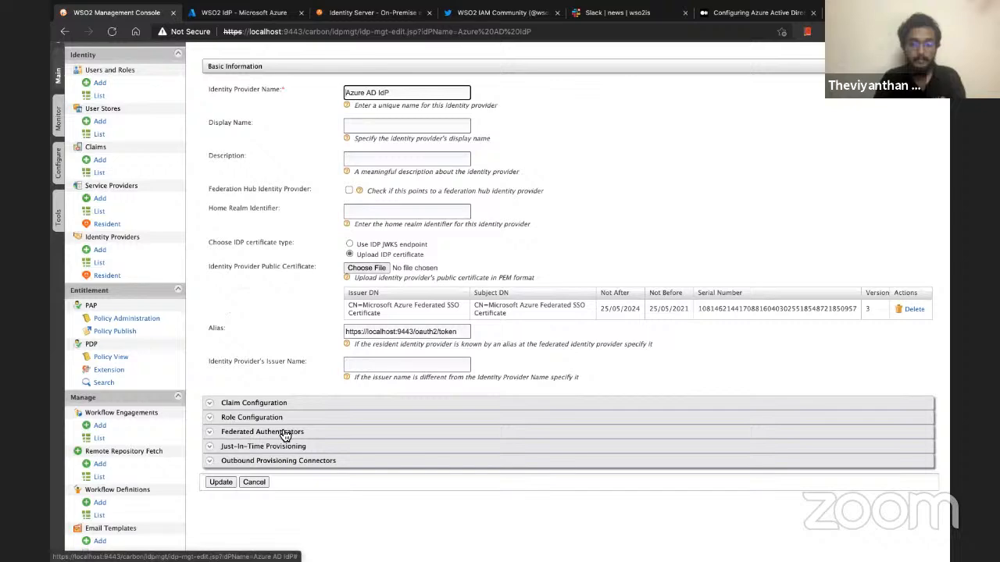
pyautogui.click(263, 431)
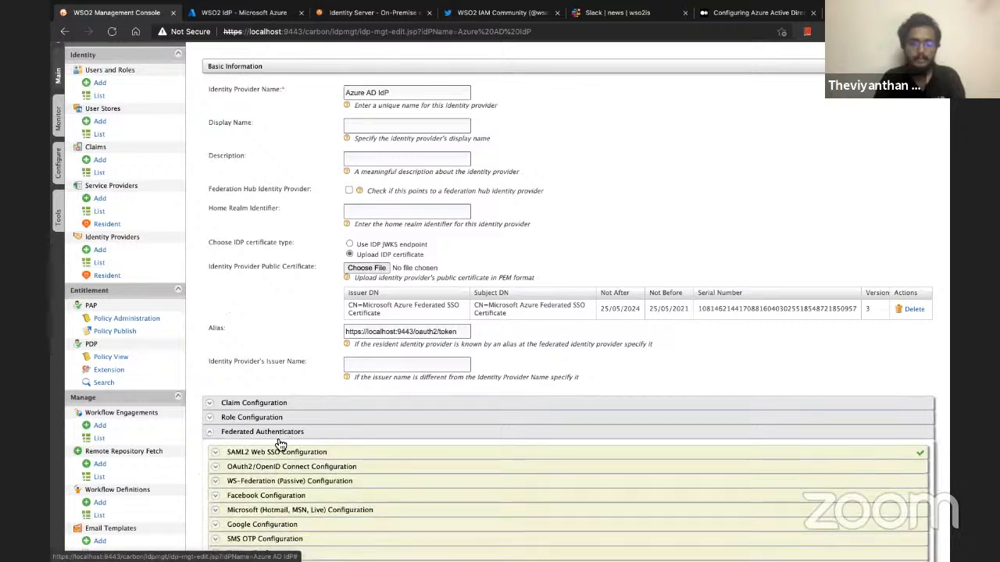
pyautogui.click(275, 451)
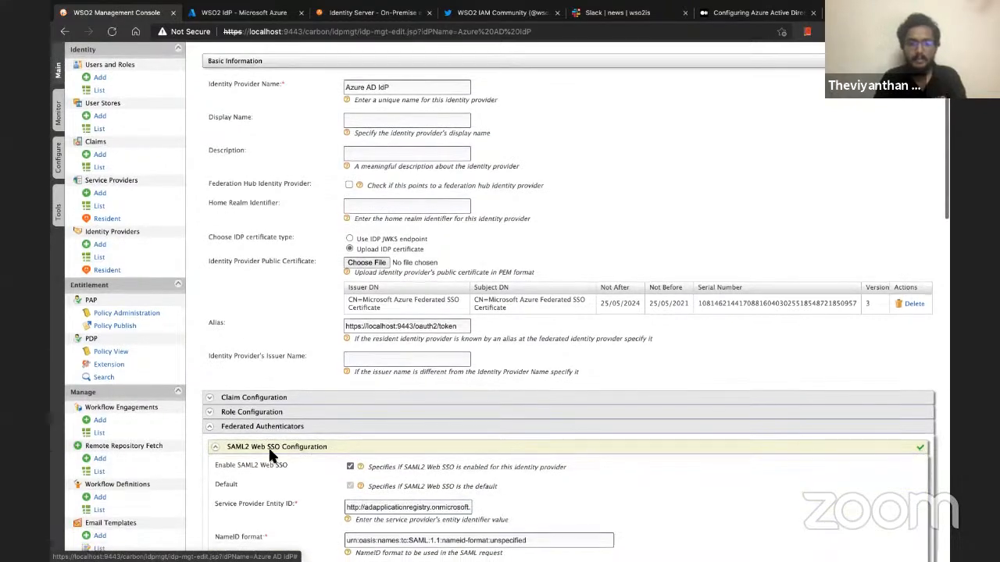
pyautogui.scroll(-3)
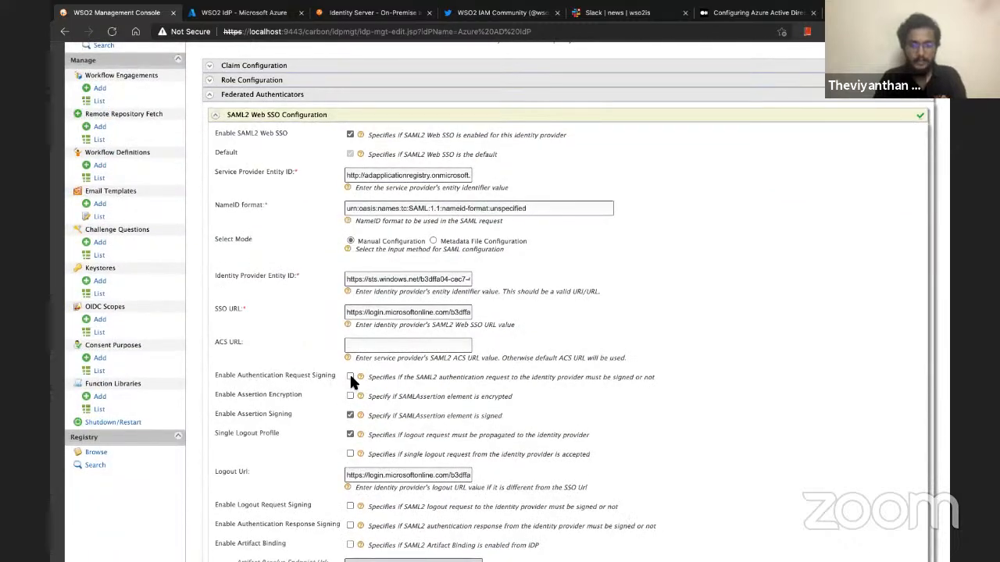
pyautogui.scroll(-3)
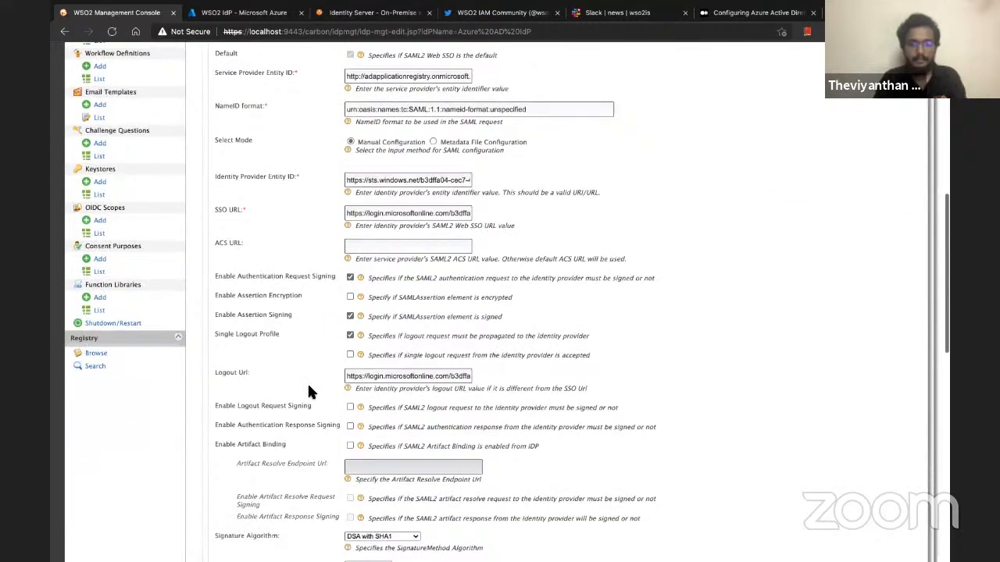
pyautogui.scroll(-3)
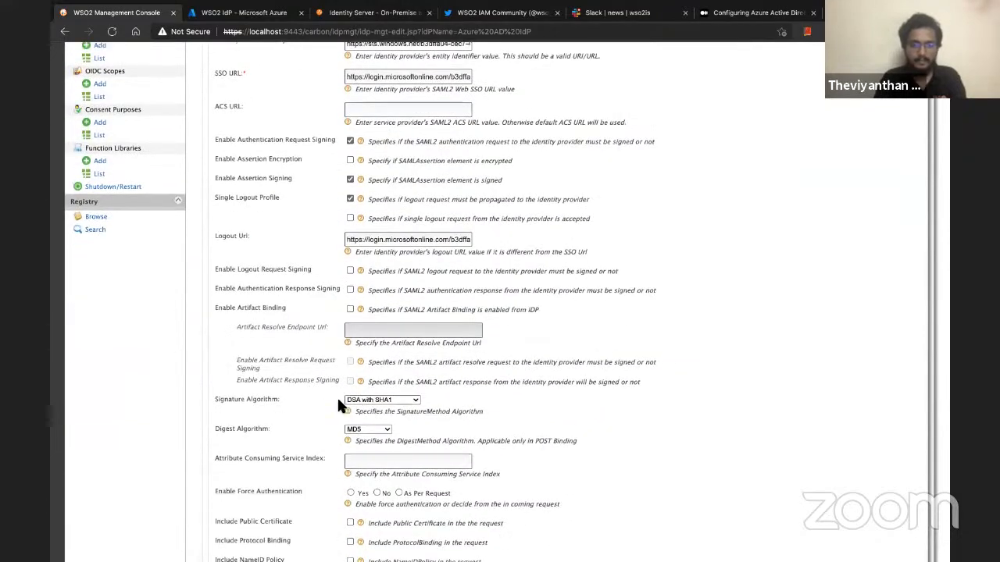
# Set signature algorithm RSA with SHA256, digest algorithm SHA1, and the Password authentication context class.
pyautogui.click(381, 400)
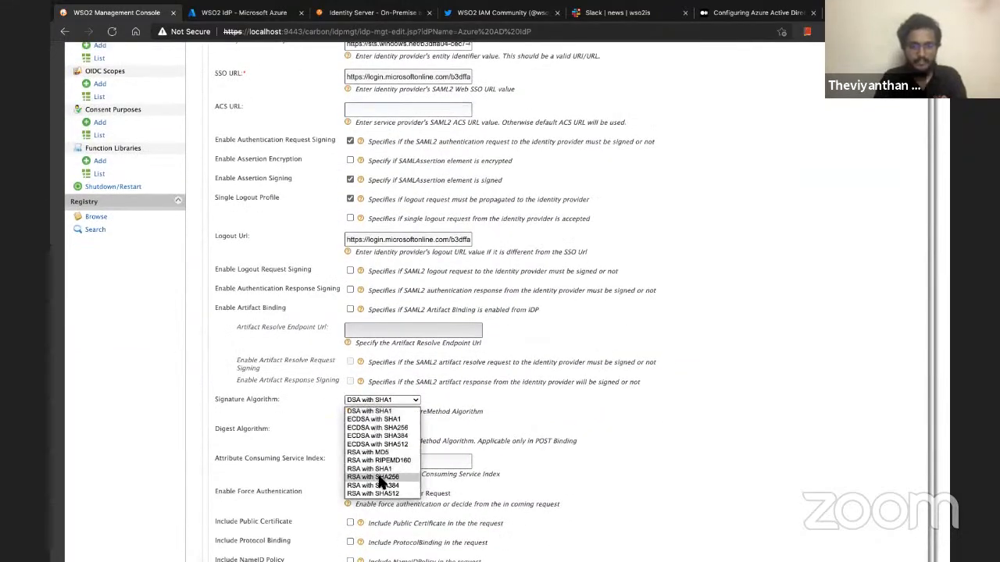
pyautogui.click(372, 478)
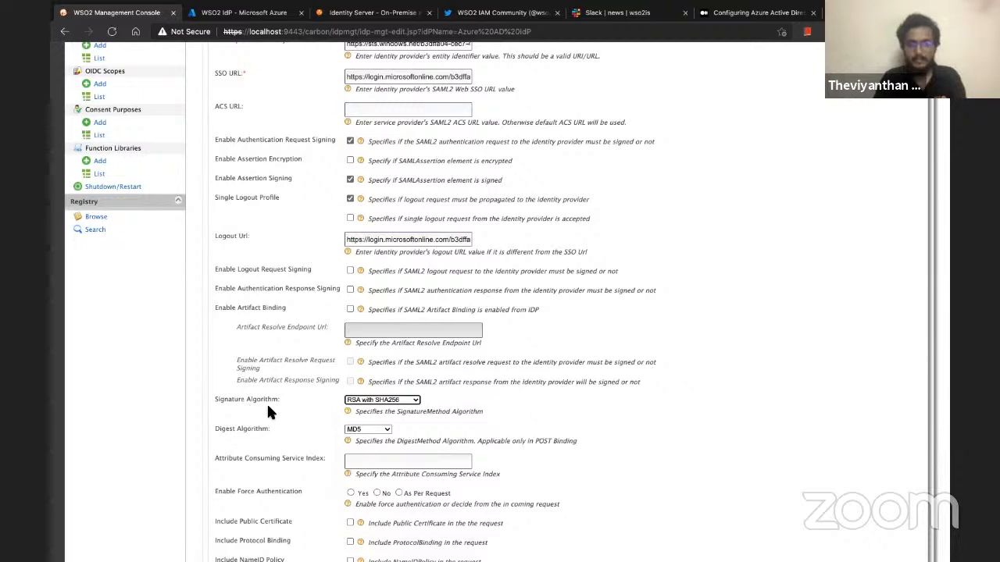
pyautogui.moveTo(352, 408)
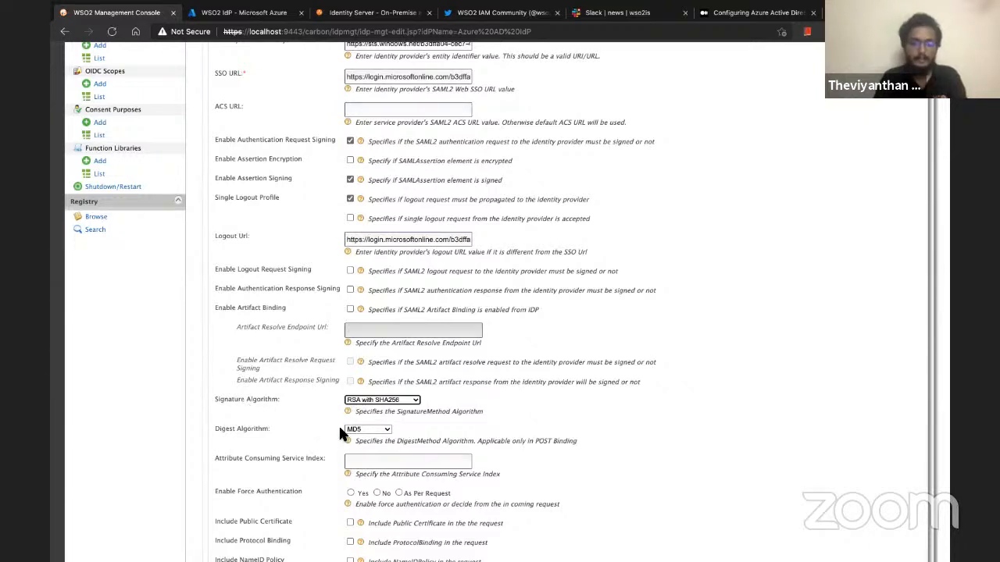
pyautogui.click(367, 428)
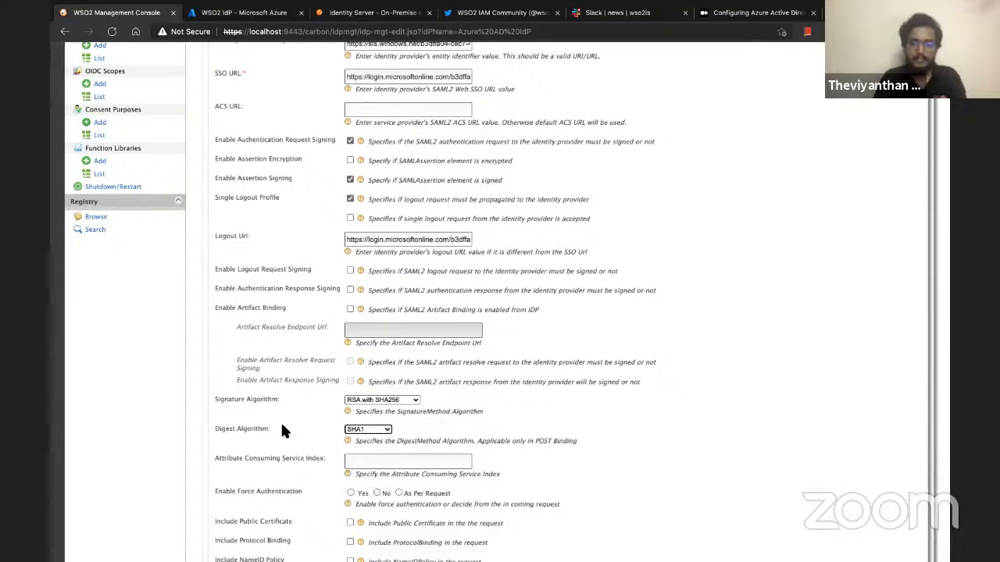
pyautogui.scroll(-3)
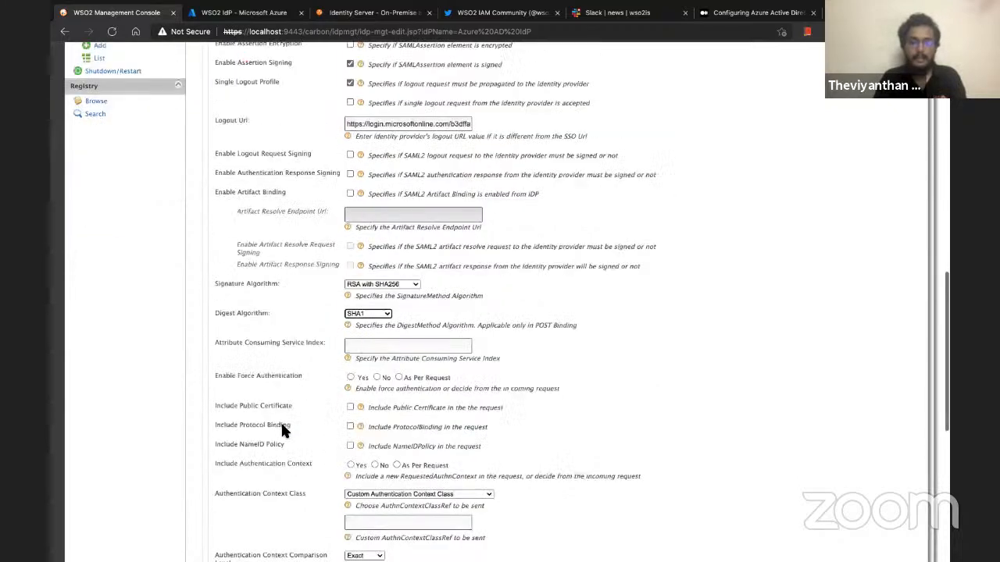
pyautogui.scroll(-3)
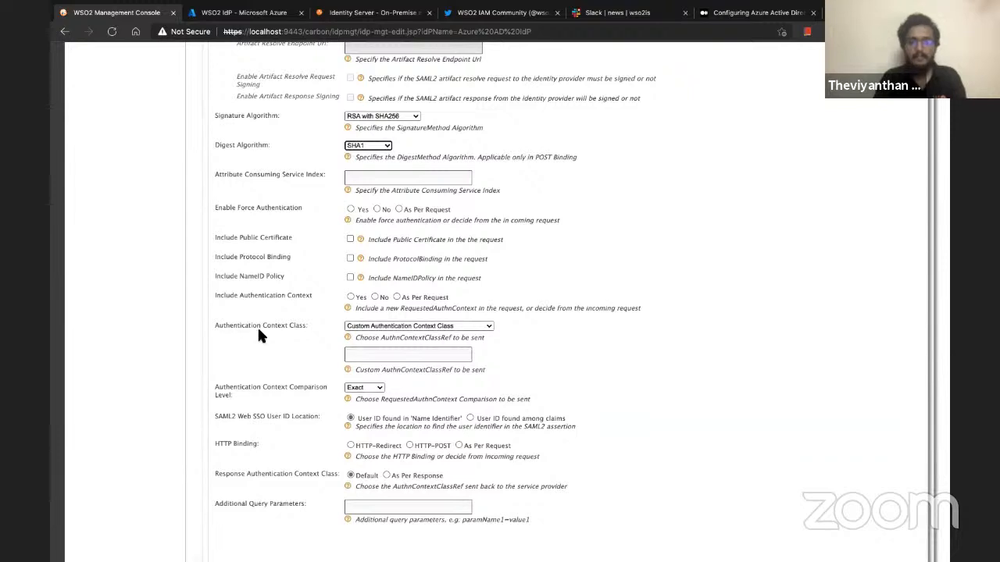
pyautogui.click(419, 327)
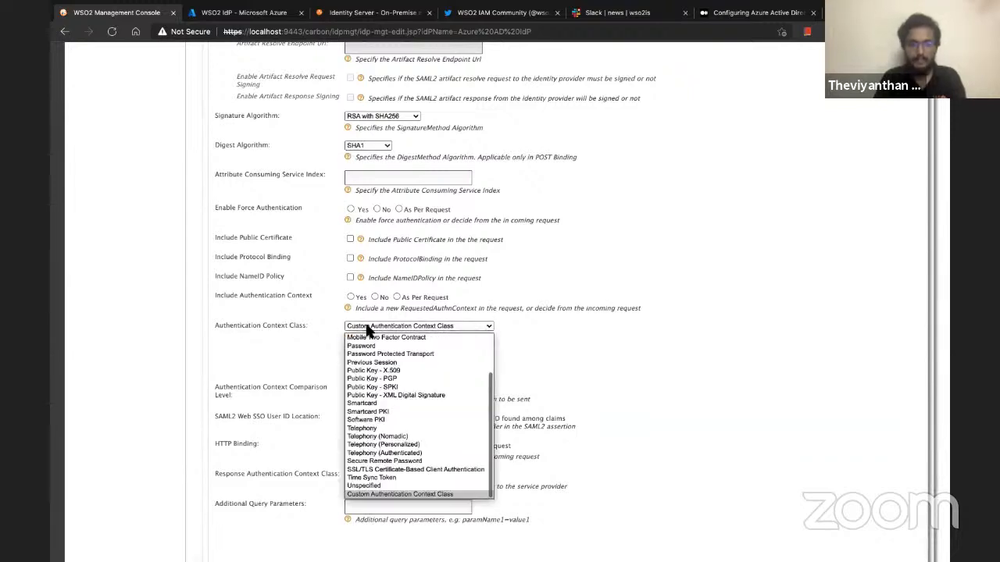
pyautogui.click(361, 345)
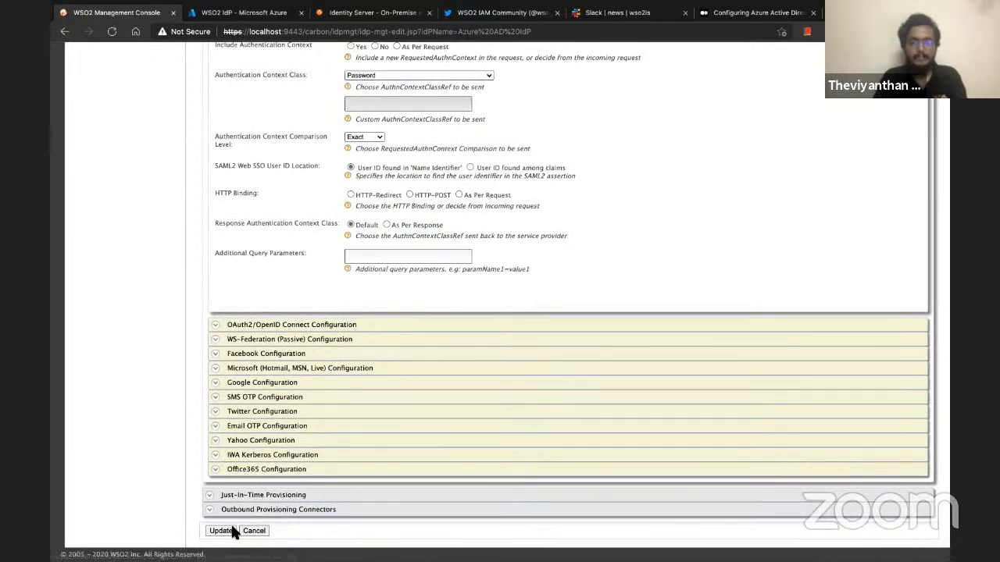
# Save the Azure AD IdP and go to Sample's local and outbound authentication configuration.
pyautogui.click(220, 531)
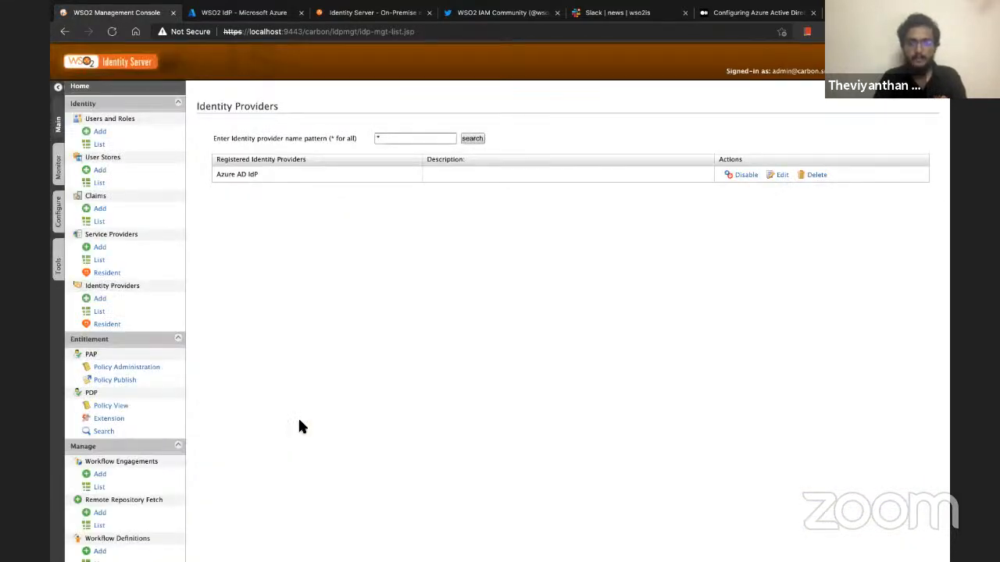
pyautogui.moveTo(338, 376)
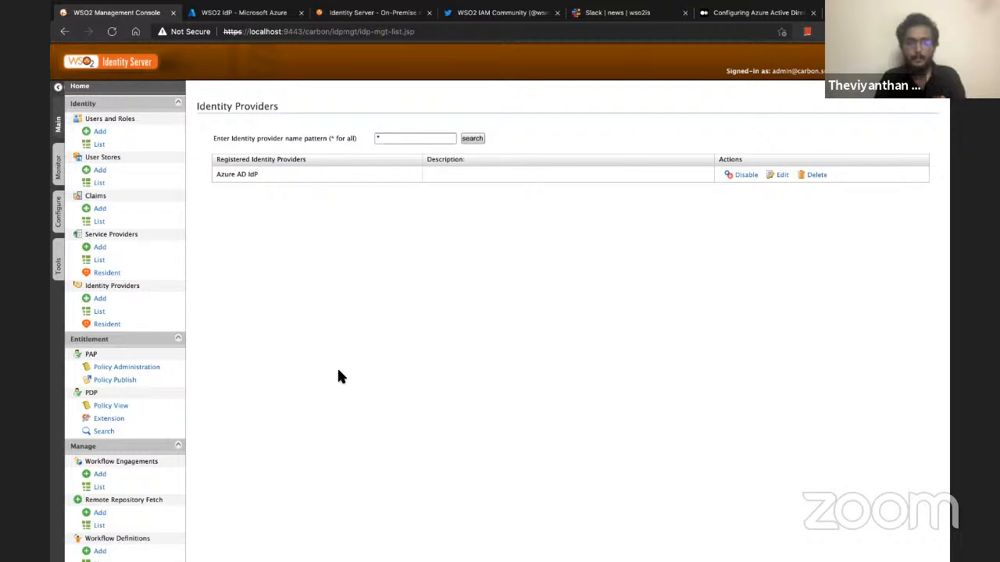
pyautogui.click(99, 260)
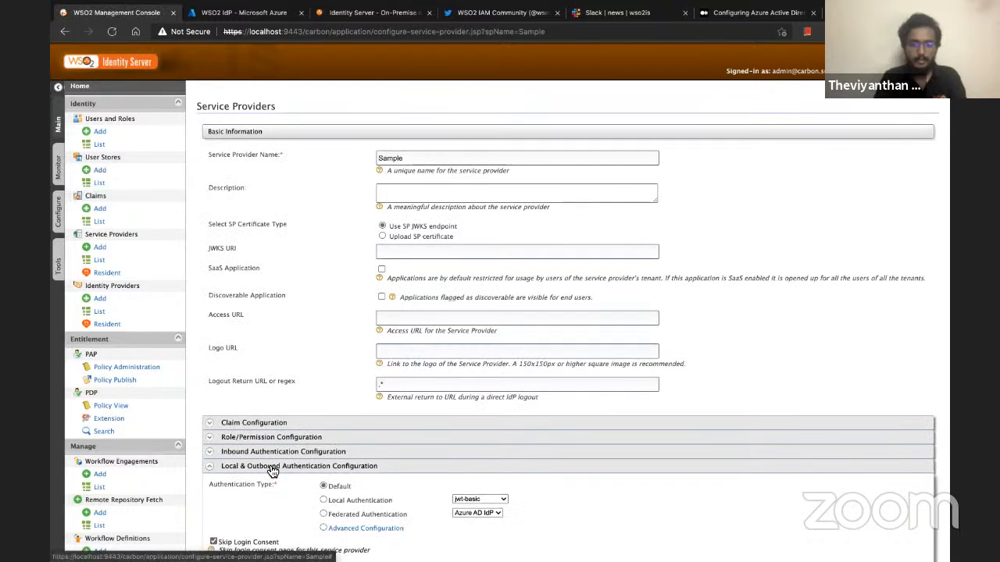
pyautogui.scroll(-3)
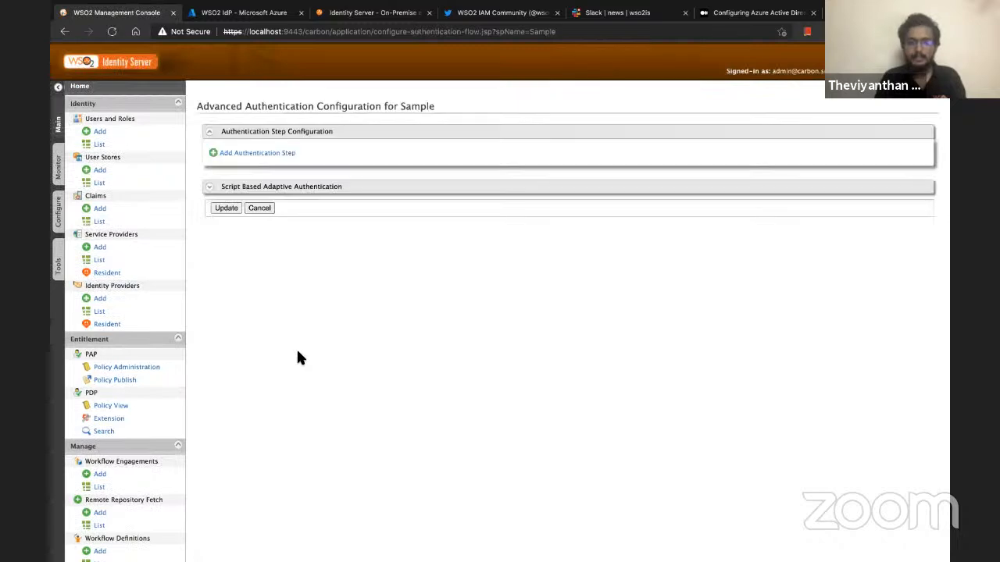
pyautogui.moveTo(275, 153)
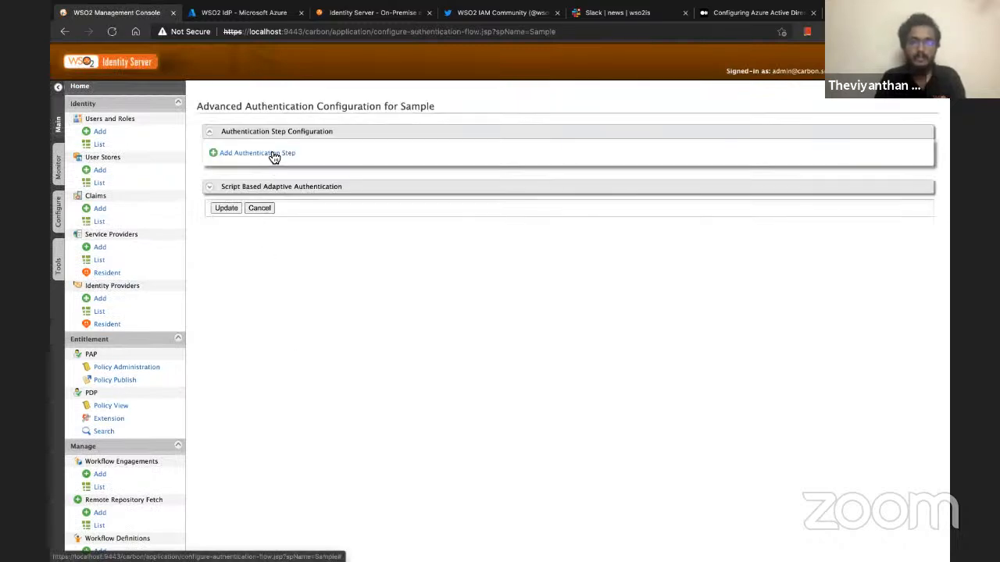
# Add a first authentication step for Sample with Azure AD IdP as federated authenticator and update it.
pyautogui.click(253, 154)
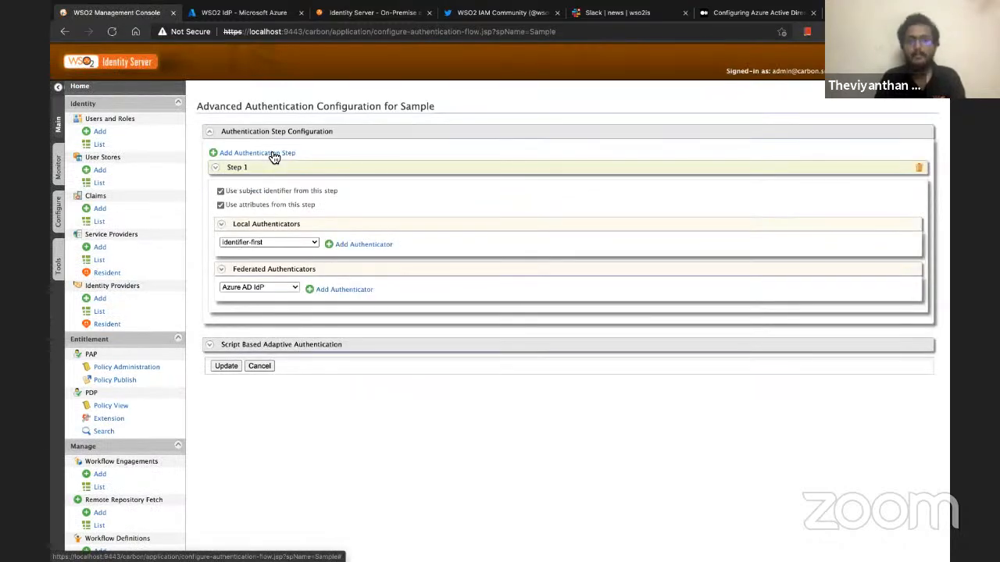
pyautogui.click(260, 287)
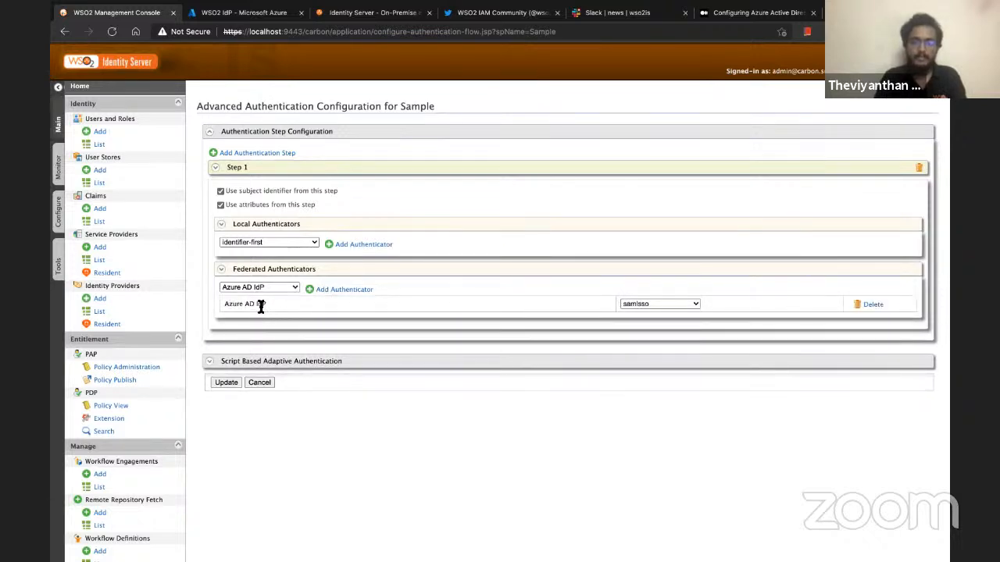
pyautogui.moveTo(234, 382)
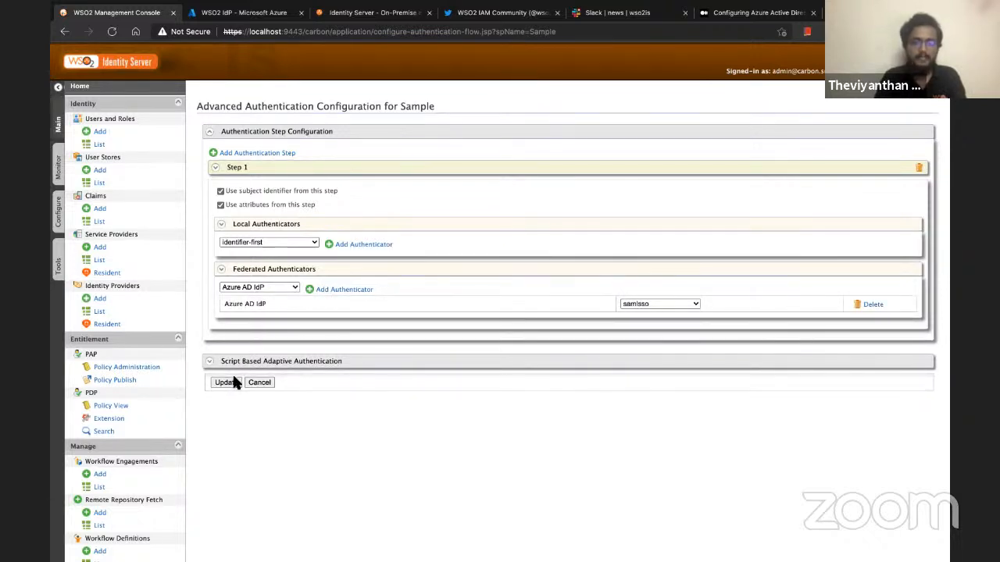
pyautogui.click(225, 382)
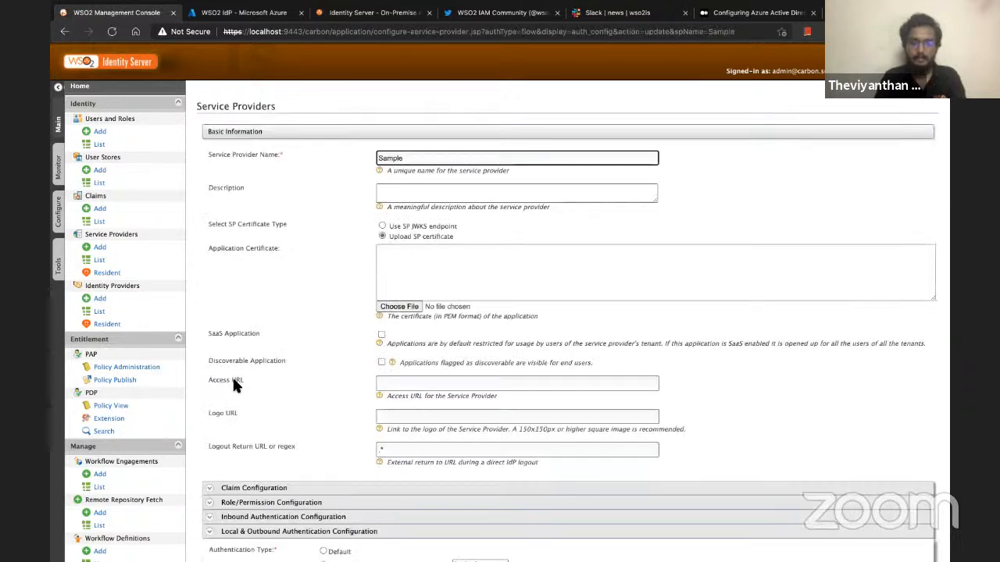
# Move on to a fresh InPrivate browser window for testing the login.
pyautogui.scroll(-3)
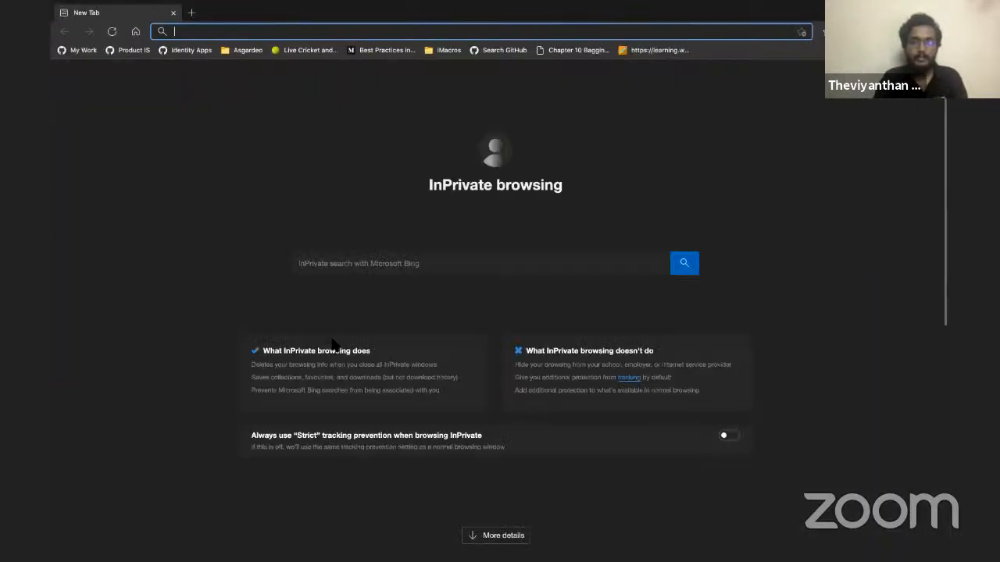
pyautogui.moveTo(206, 193)
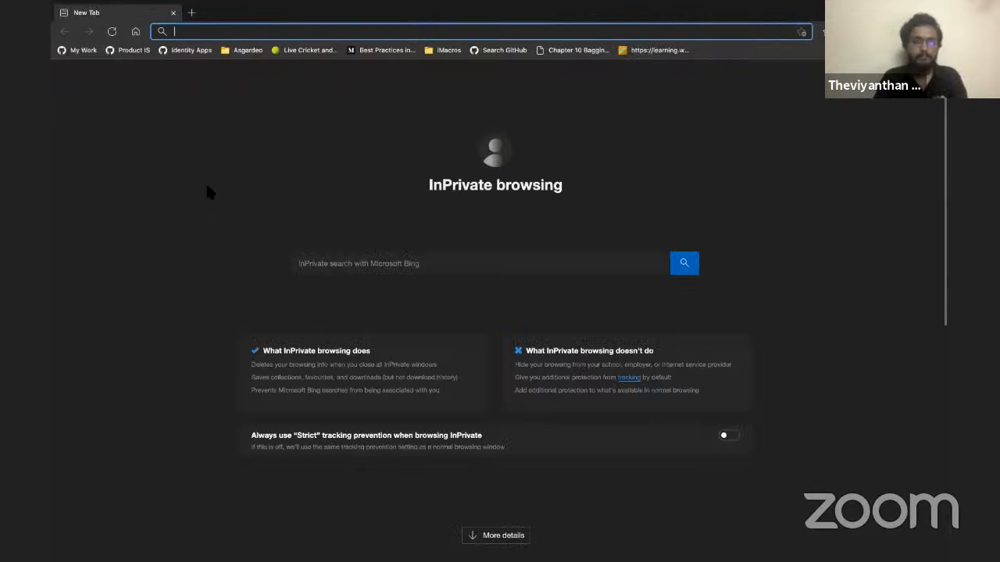
# Load localhost:8080/pickup-dispatch and trigger LOGIN, redirecting to the Microsoft sign-in page.
pyautogui.write('pickup and dispatch sample wso2 identity server')
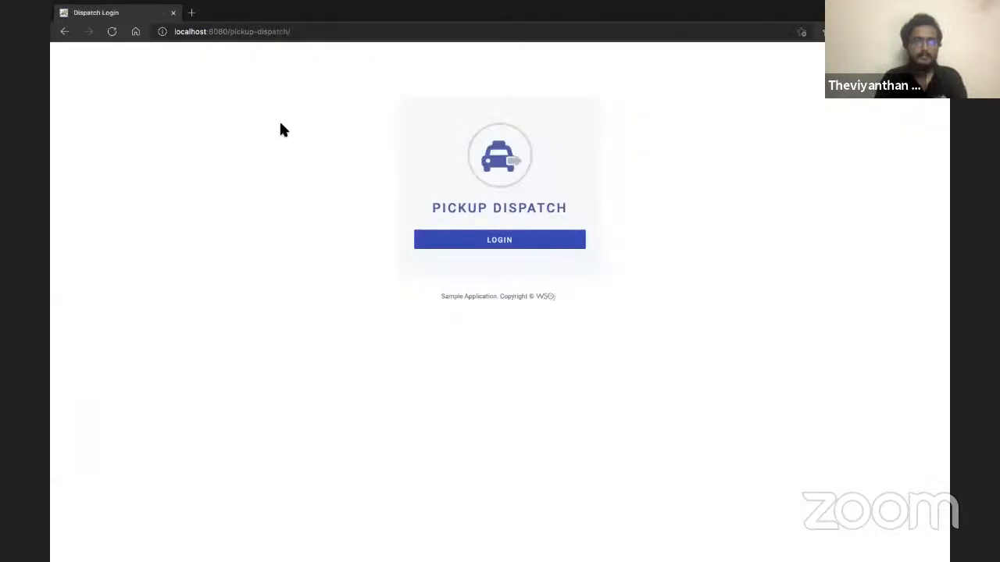
pyautogui.moveTo(776, 120)
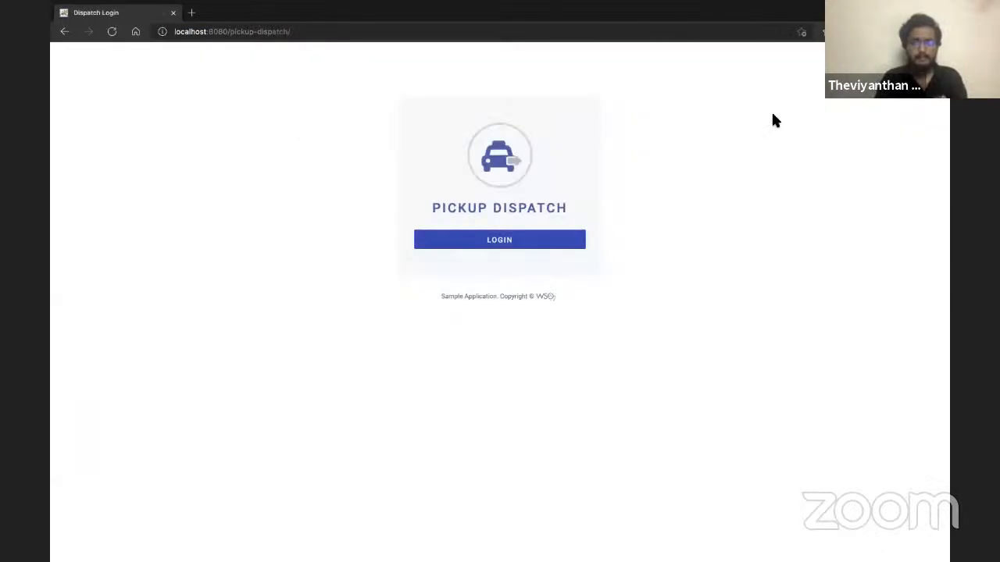
pyautogui.moveTo(747, 100)
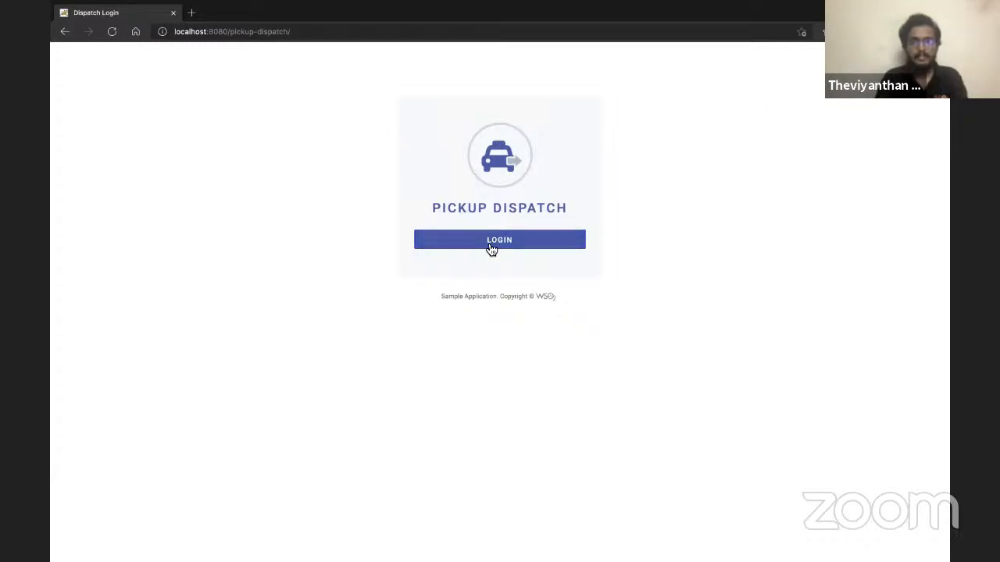
pyautogui.click(500, 240)
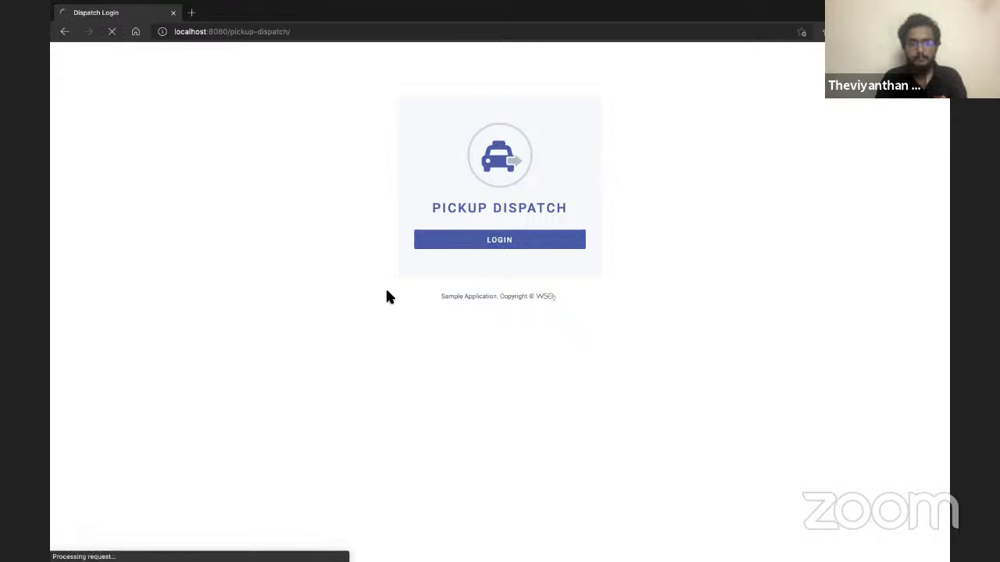
pyautogui.click(500, 241)
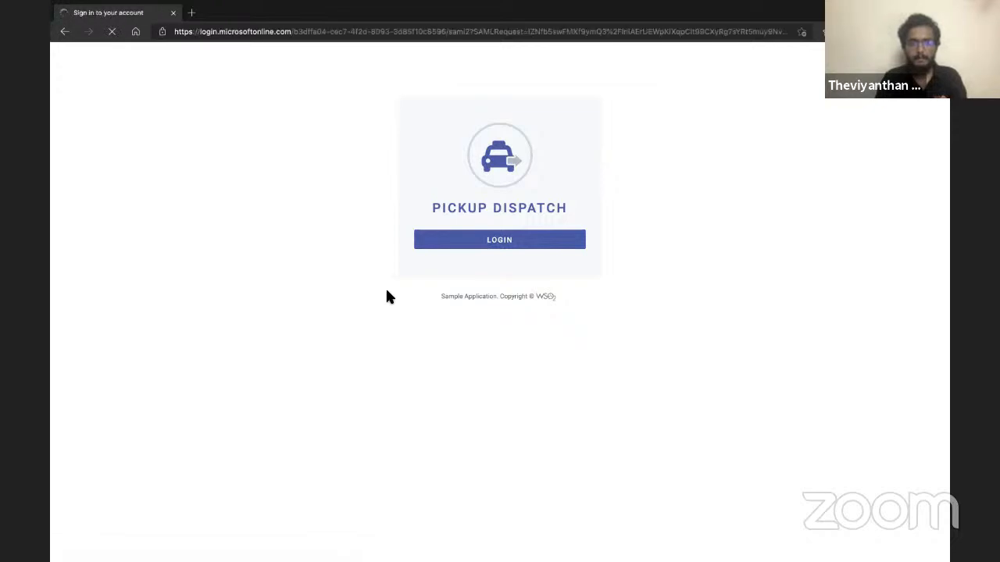
# Fill in the saved Azure AD account email and submit it.
pyautogui.click(500, 241)
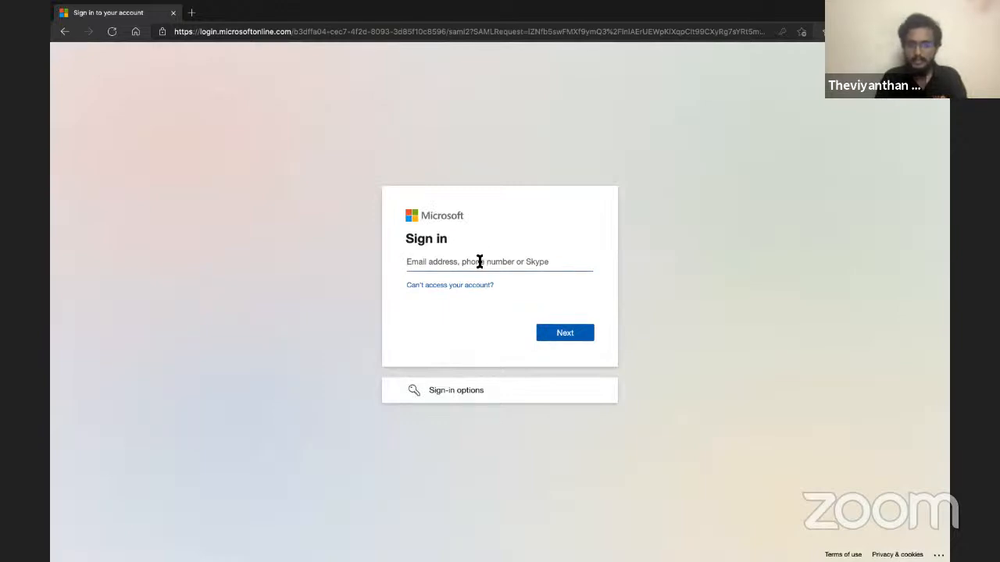
pyautogui.click(500, 263)
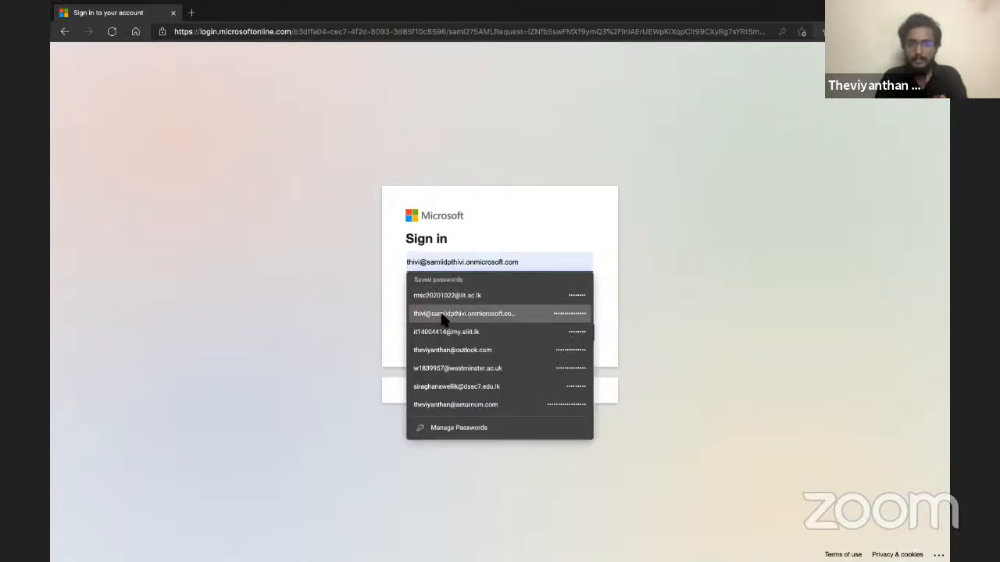
pyautogui.click(464, 312)
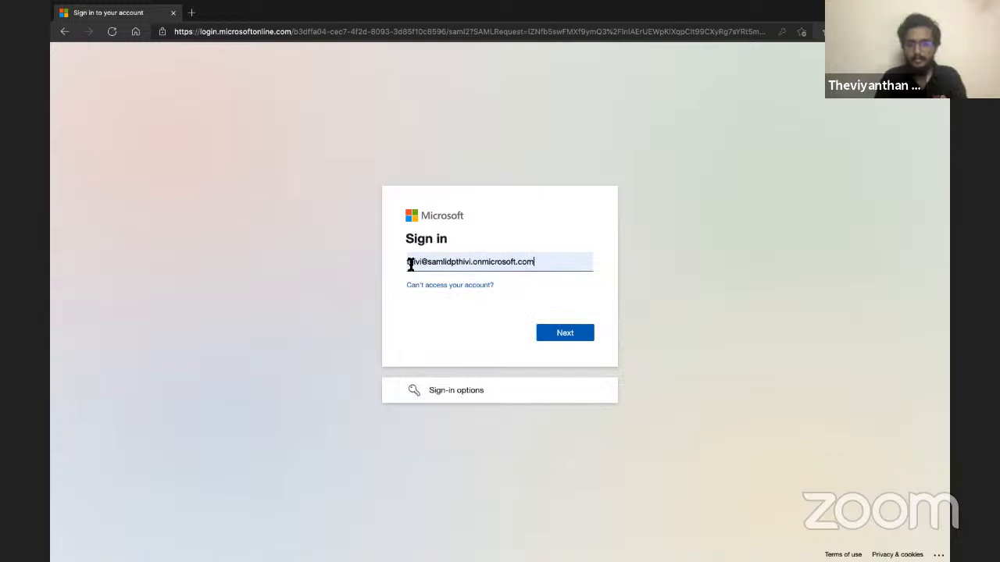
pyautogui.click(470, 263)
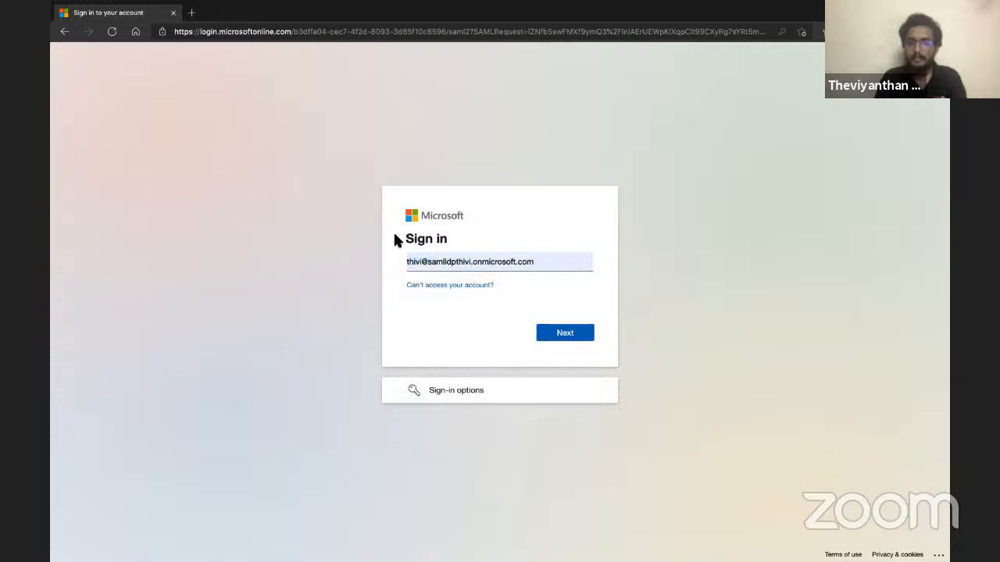
pyautogui.click(566, 331)
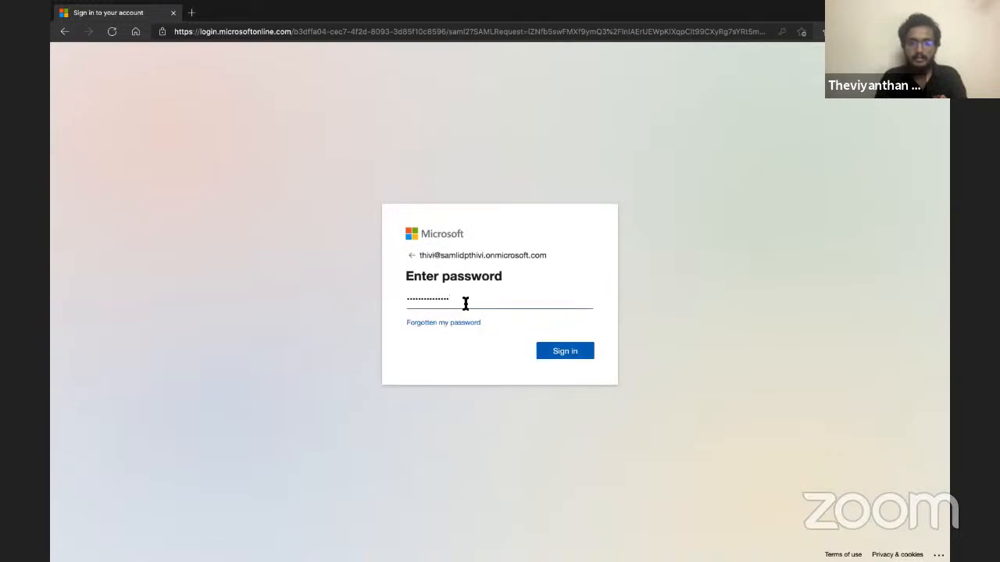
# Sign in with the password and skip the security setup, landing on Pickup Dispatch's booking page.
pyautogui.click(566, 350)
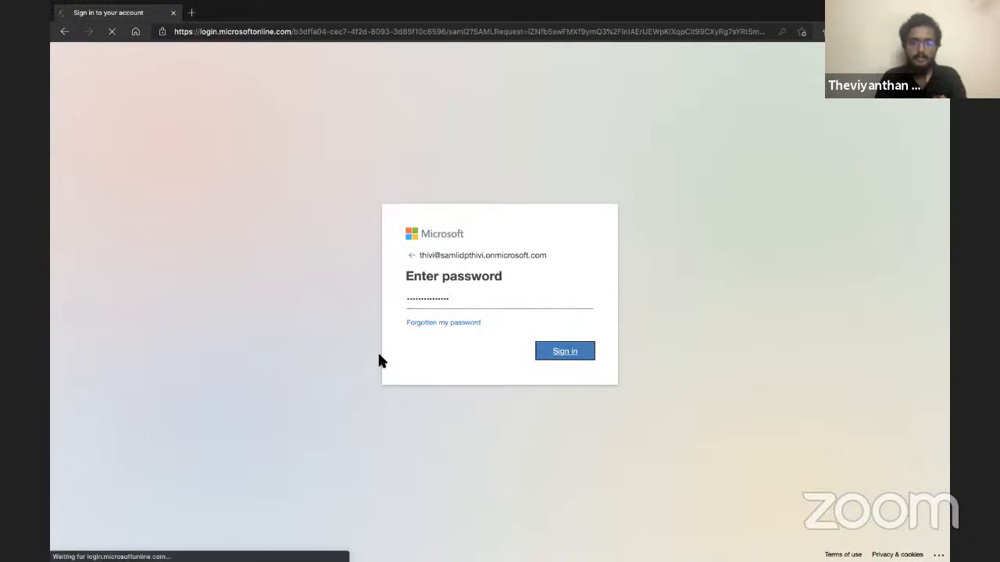
pyautogui.click(564, 350)
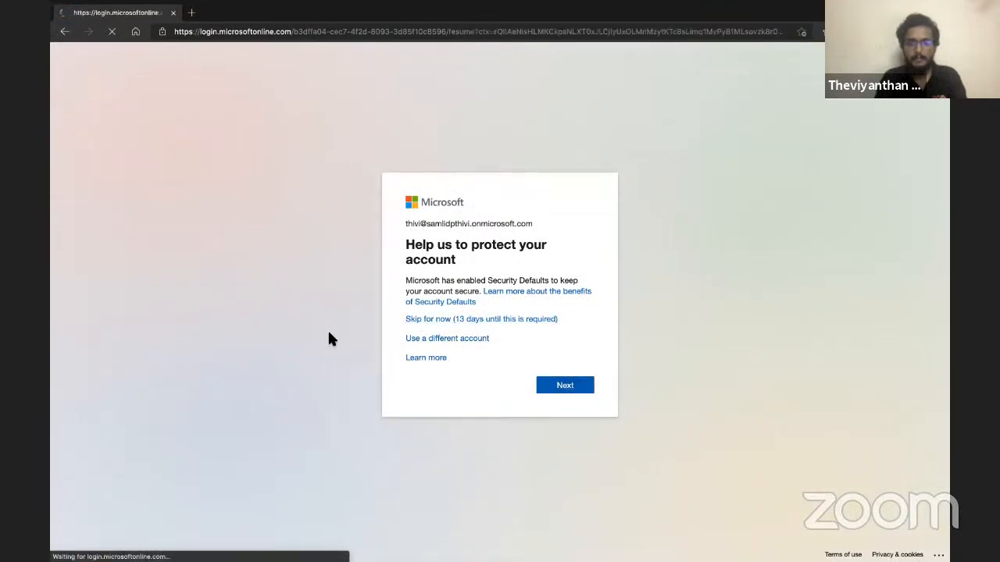
pyautogui.click(566, 385)
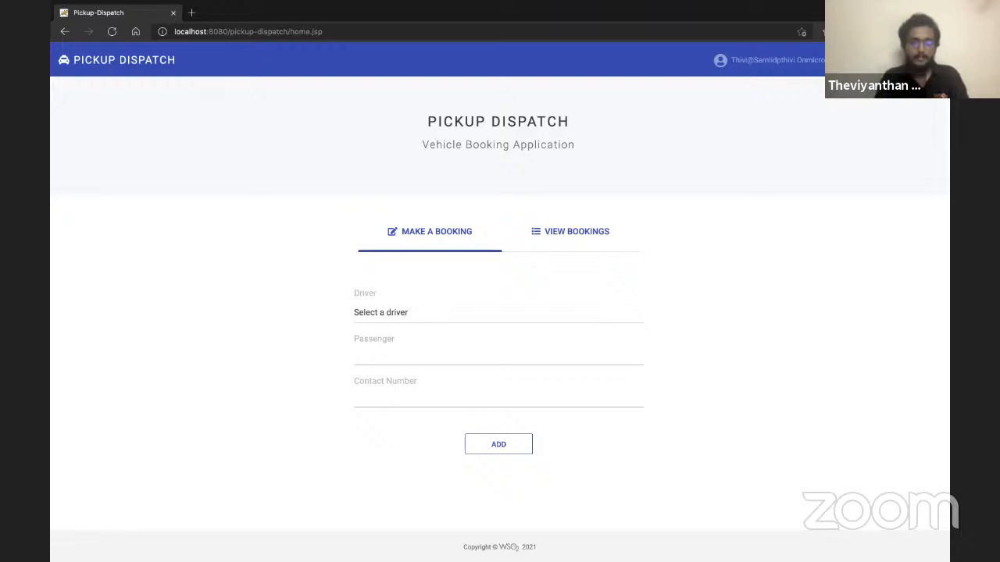
pyautogui.moveTo(172, 390)
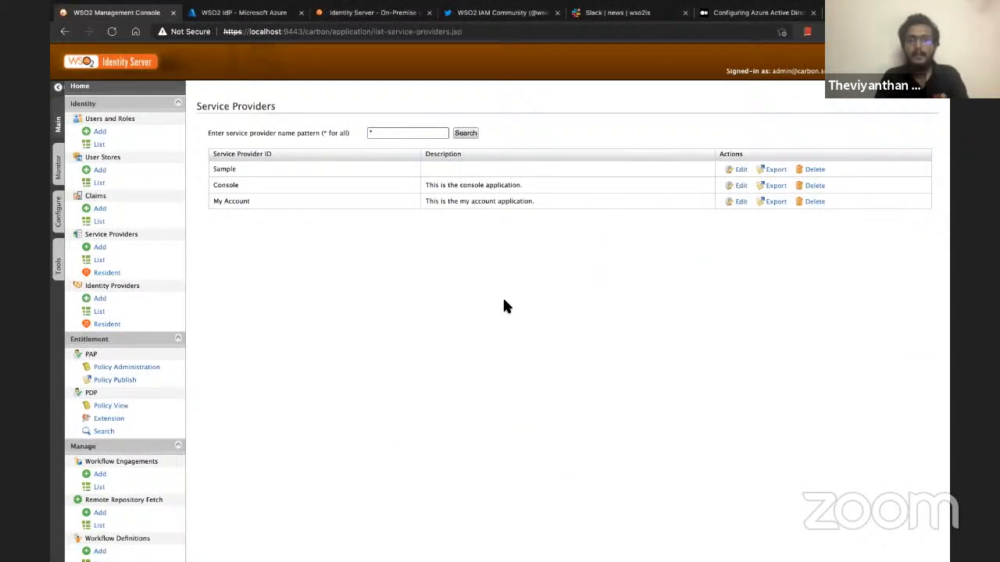
# Switch to the wso2is Slack news channel showing the Community Call reminder.
pyautogui.click(617, 12)
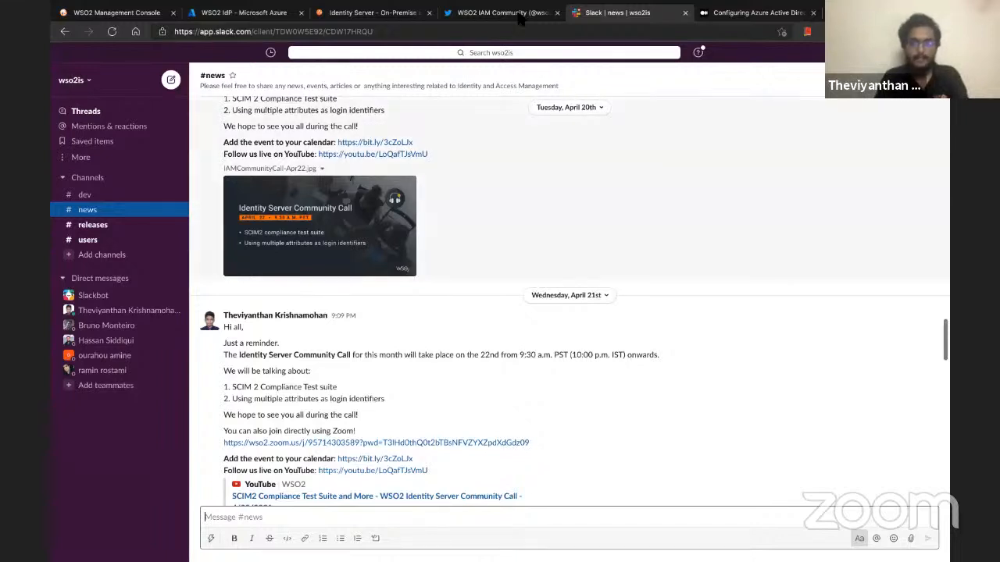
# View the WSO2 IAM Community Twitter profile down to its pinned Identity Server 5.11.0 release tweet.
pyautogui.click(500, 12)
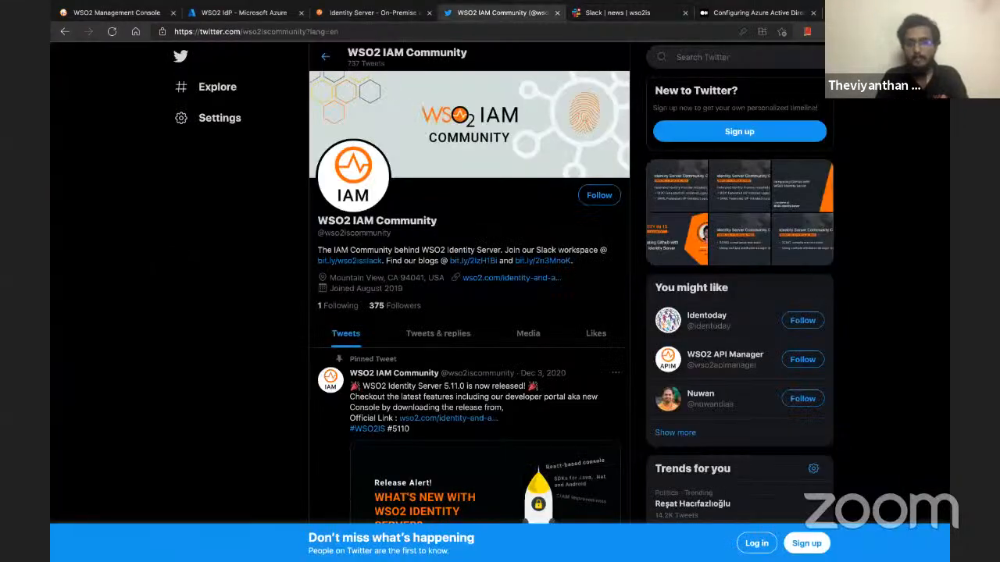
pyautogui.scroll(-3)
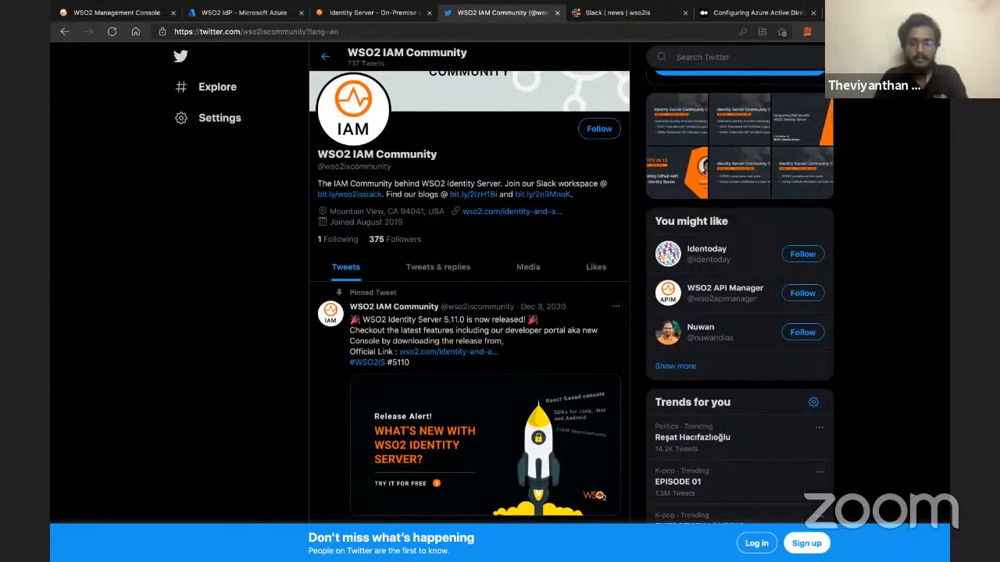
pyautogui.scroll(-3)
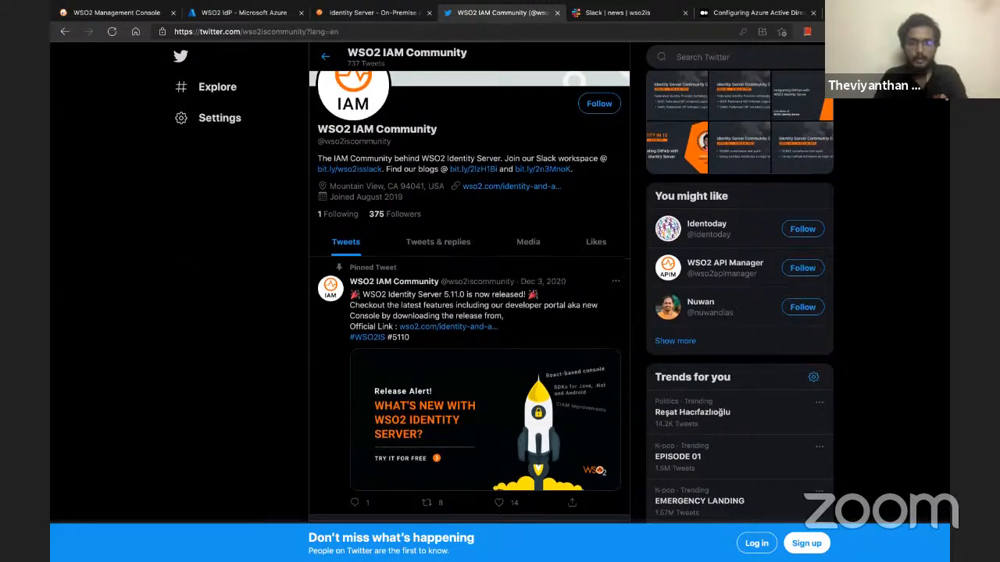
pyautogui.scroll(-3)
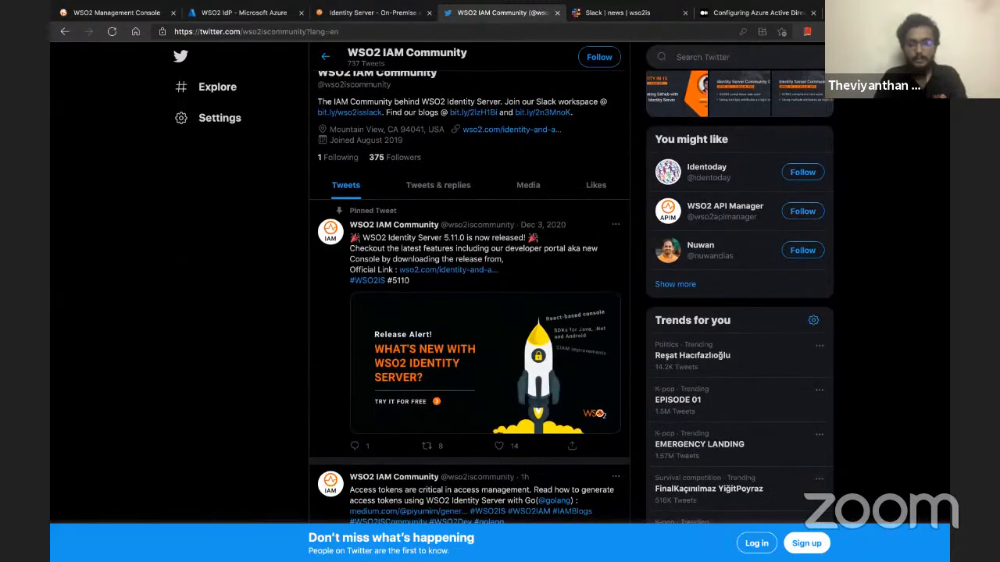